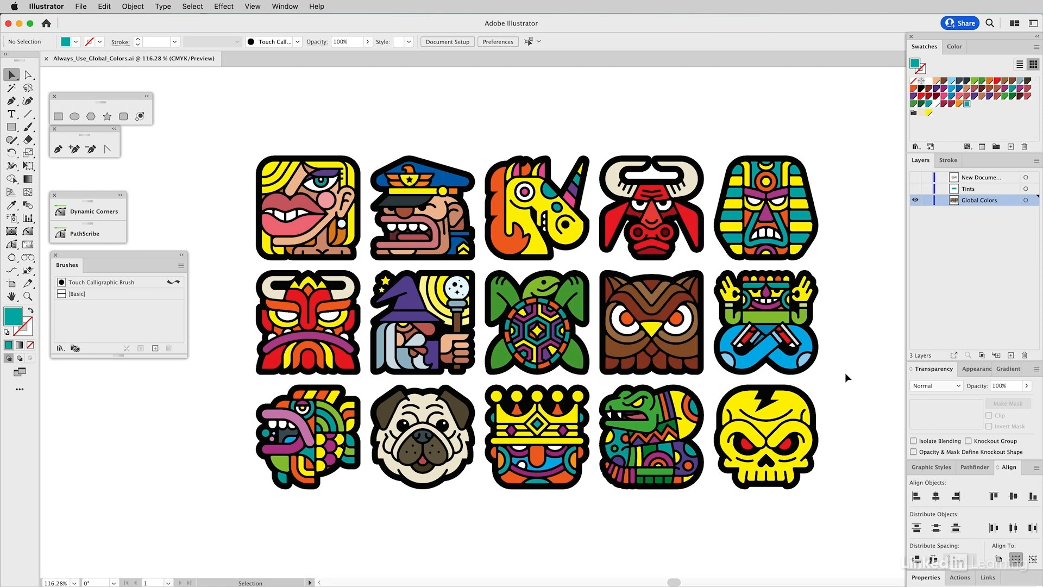
pyautogui.moveTo(449, 493)
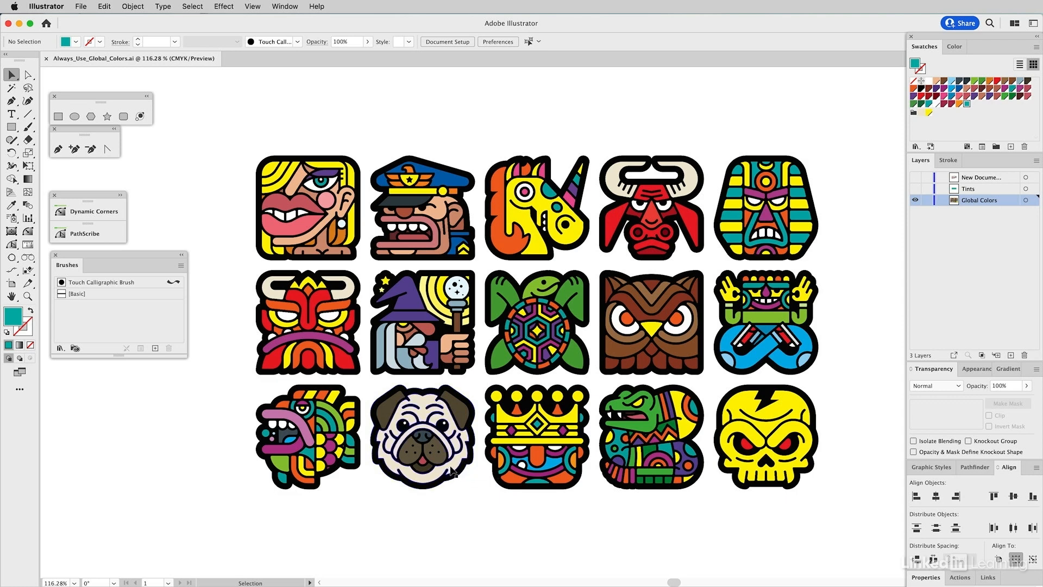
# - Switch to the Direct Selection tool to pick the pug's cream face shape
pyautogui.press('a')
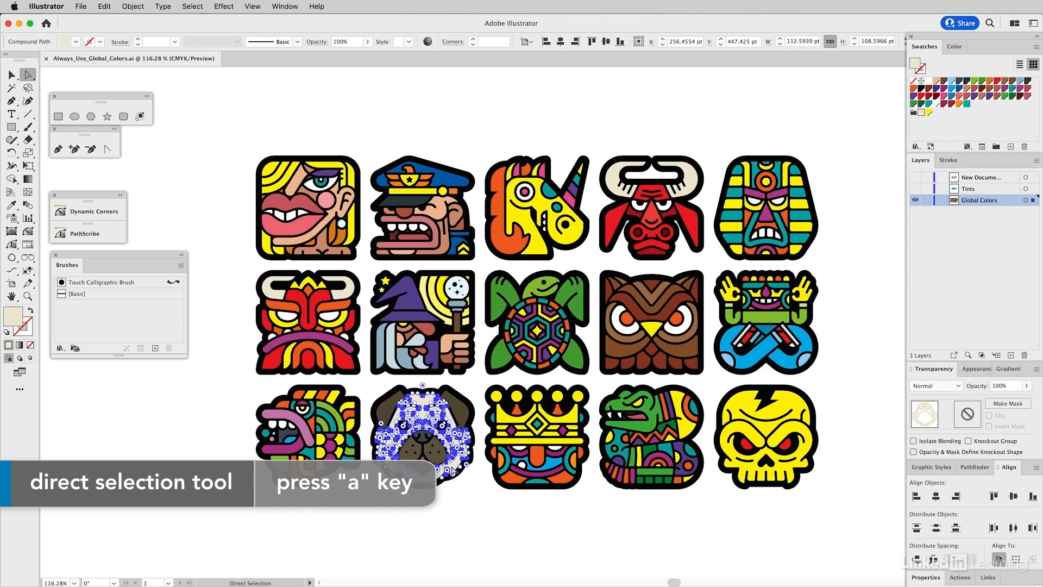
pyautogui.press('a')
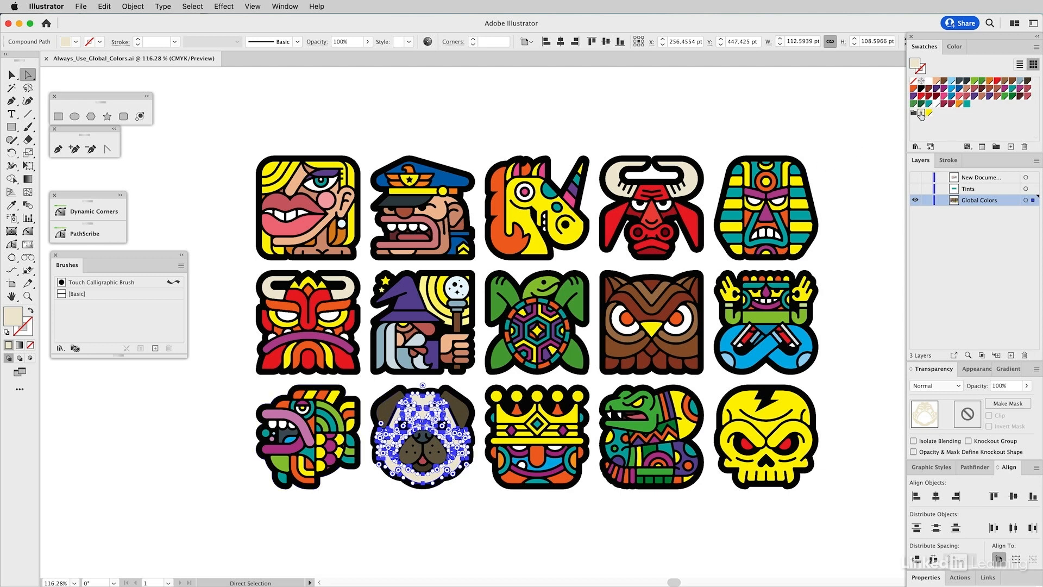
pyautogui.moveTo(864, 127)
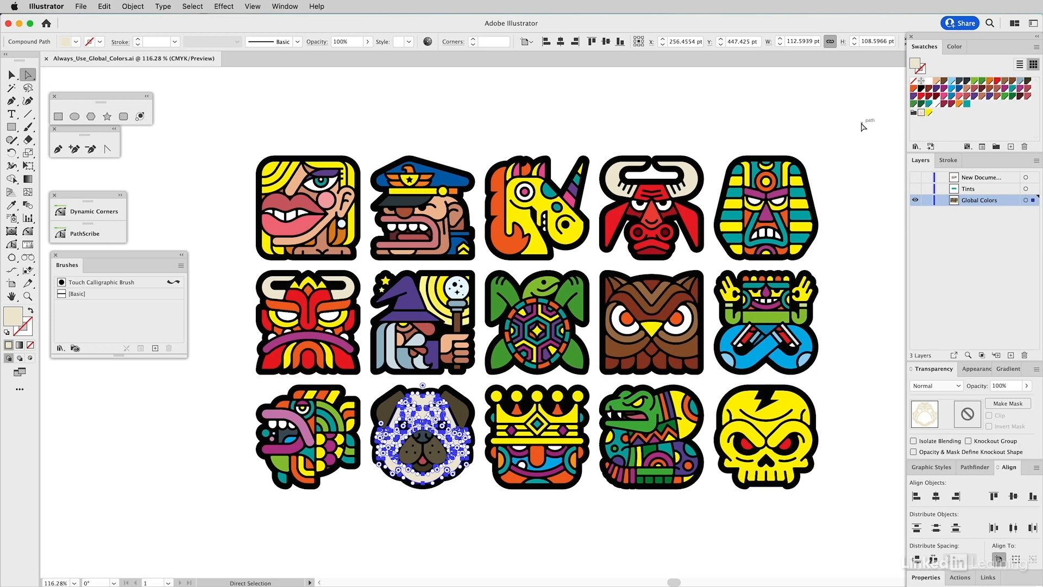
# - Redefine the pale cream swatch as C=0 M=10 Y=35 K=7, previewing before confirming
pyautogui.doubleClick(921, 112)
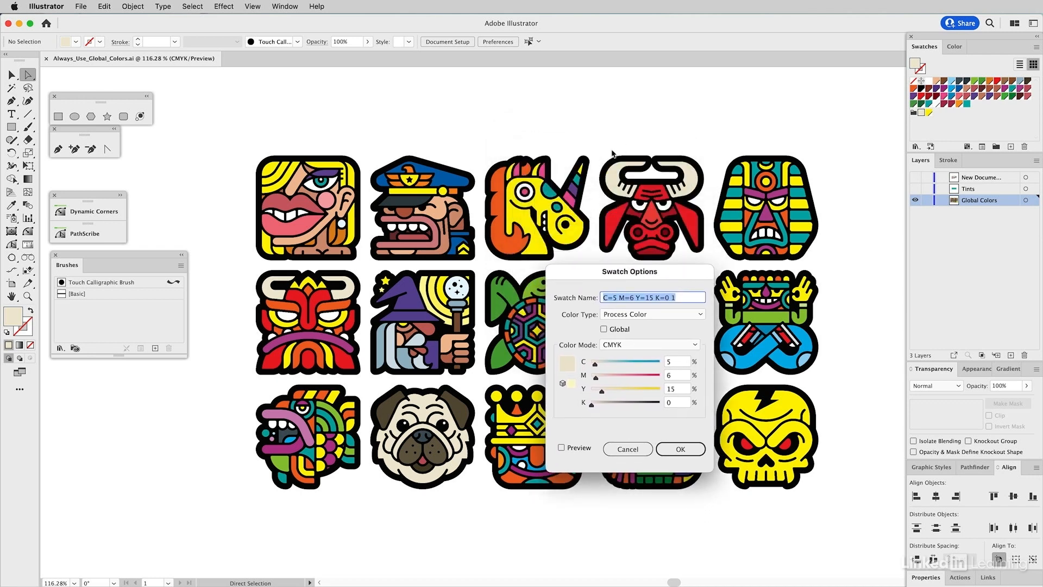
pyautogui.moveTo(339, 274)
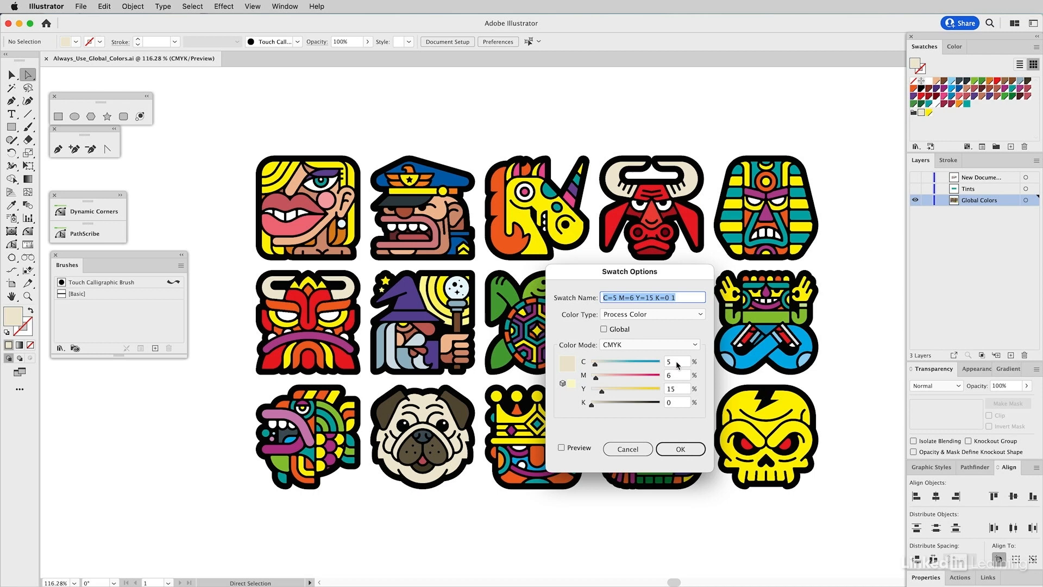
pyautogui.click(676, 360)
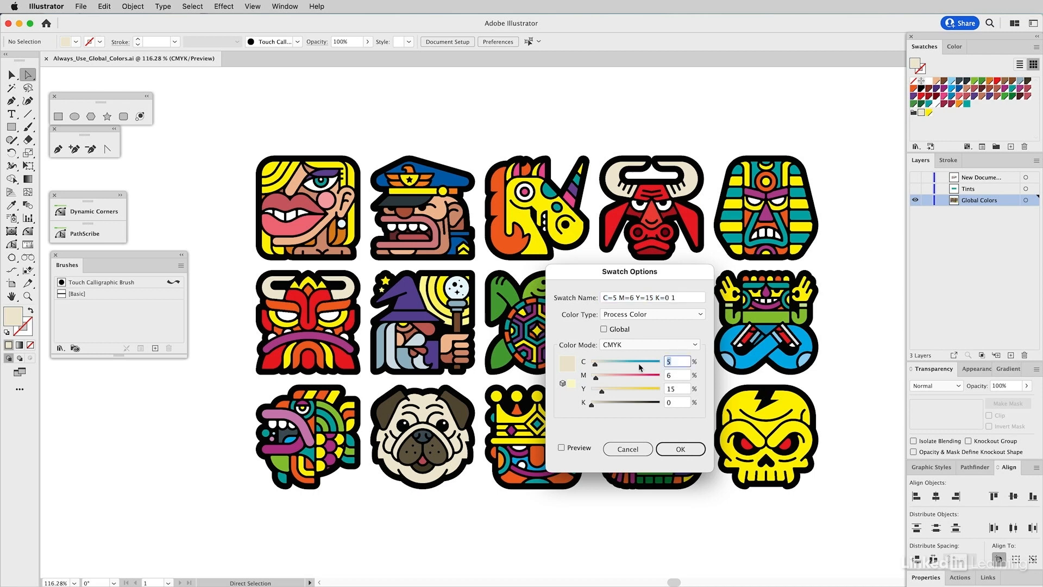
pyautogui.write('0')
pyautogui.click(676, 375)
pyautogui.write('10')
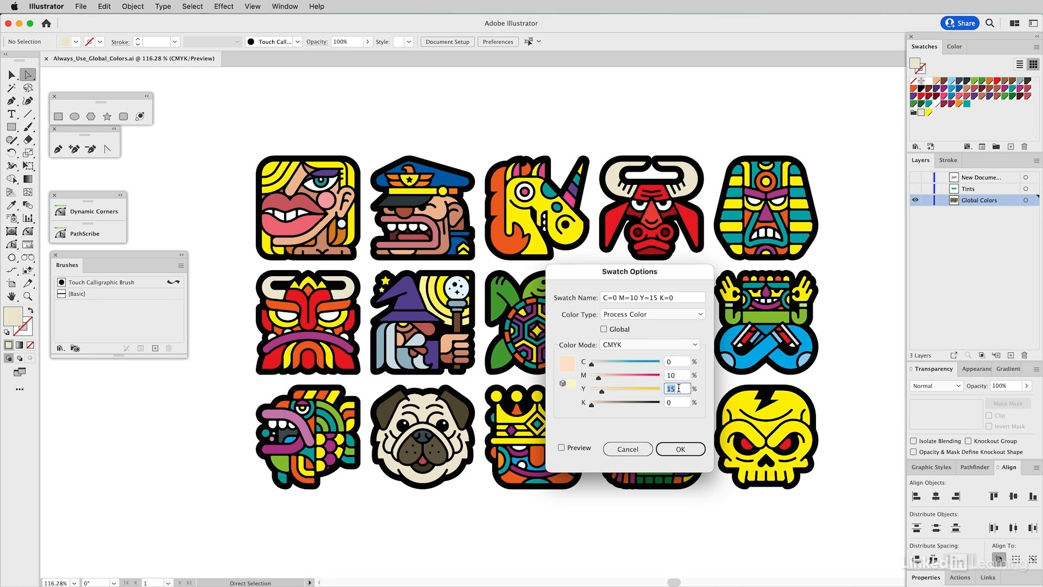
pyautogui.write('35')
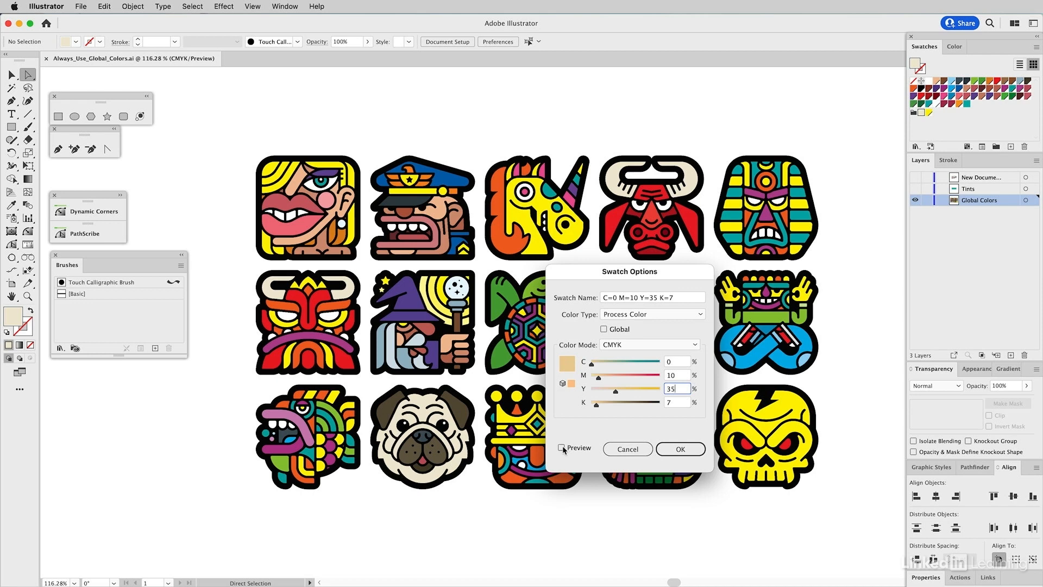
pyautogui.click(562, 448)
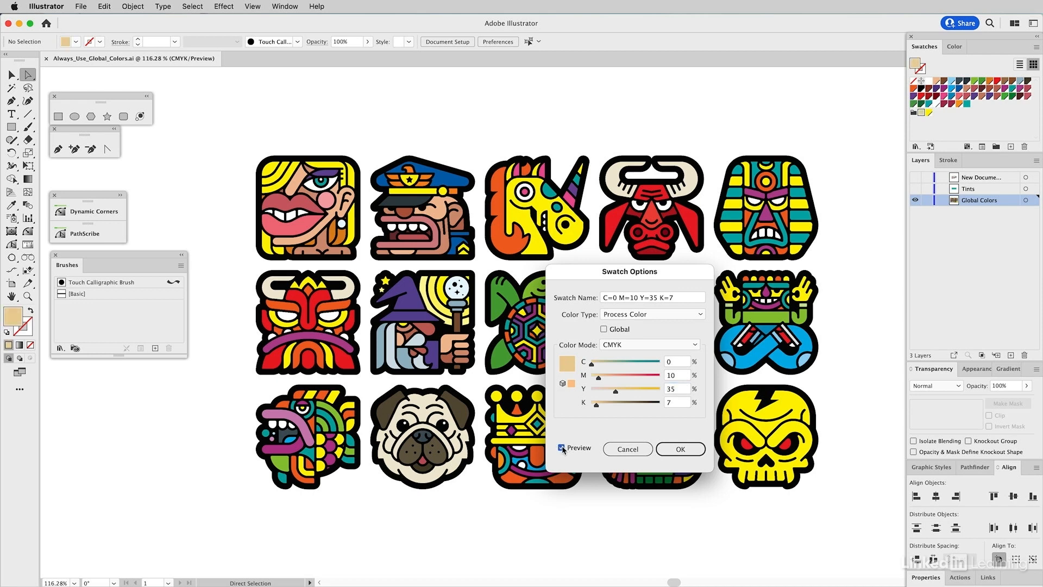
pyautogui.click(562, 447)
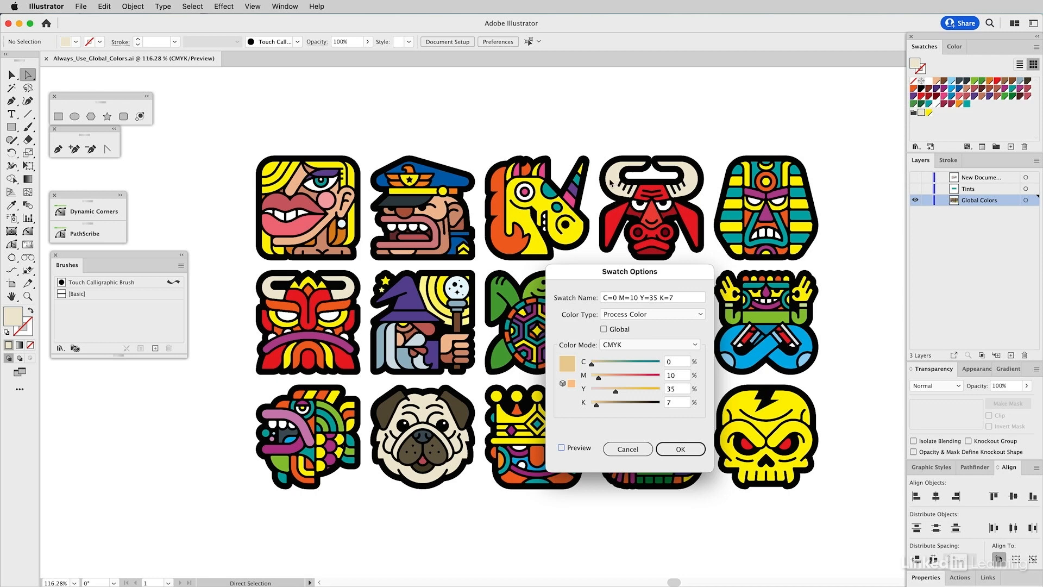
pyautogui.moveTo(588, 389)
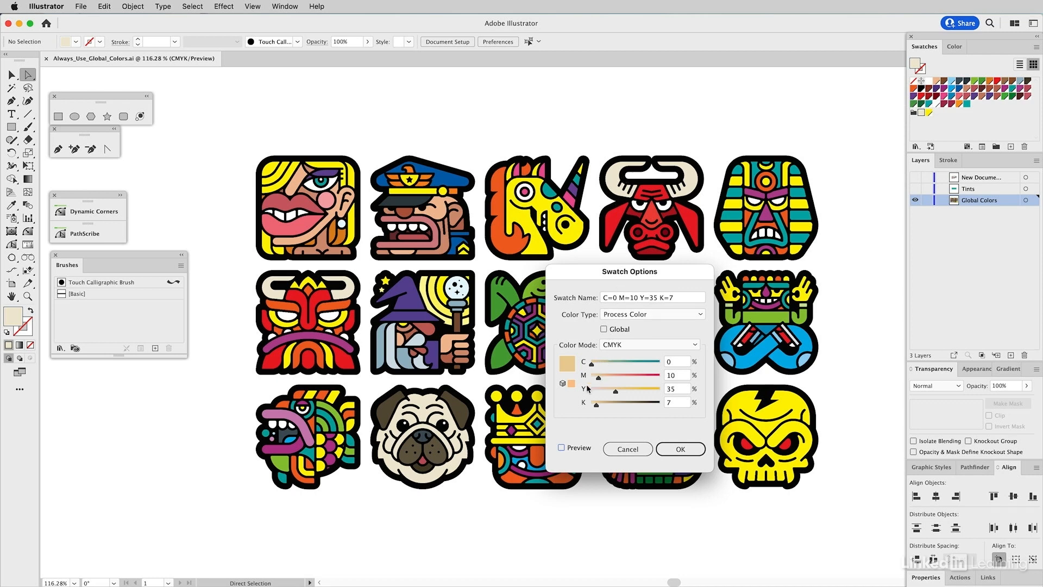
pyautogui.moveTo(649, 422)
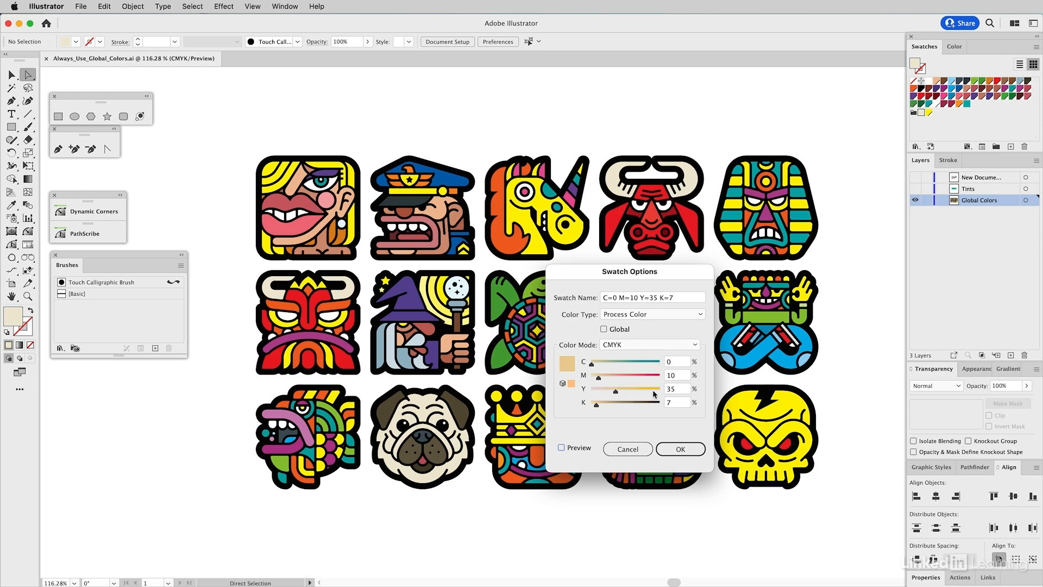
pyautogui.moveTo(671, 440)
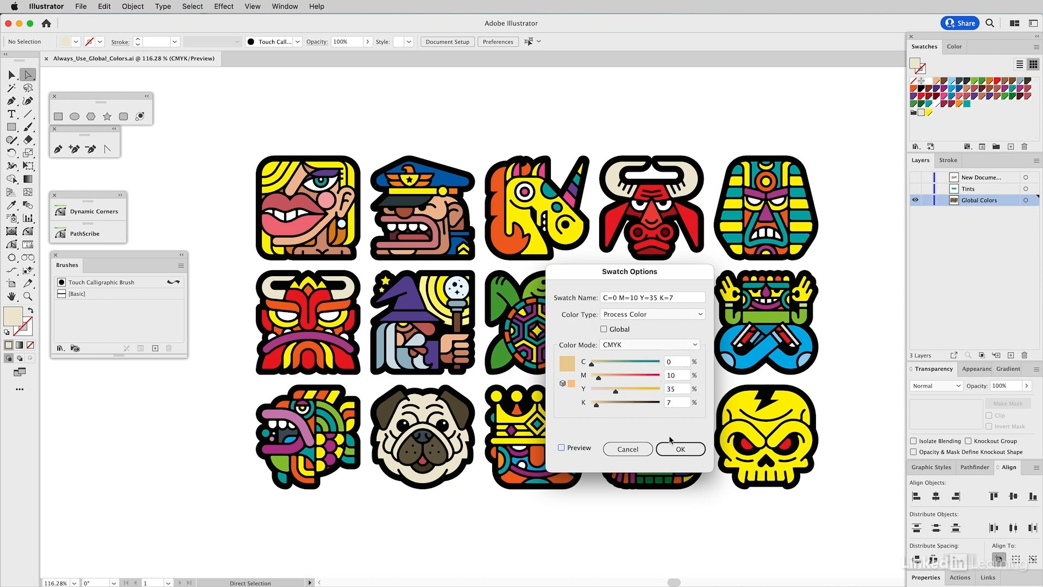
pyautogui.click(679, 448)
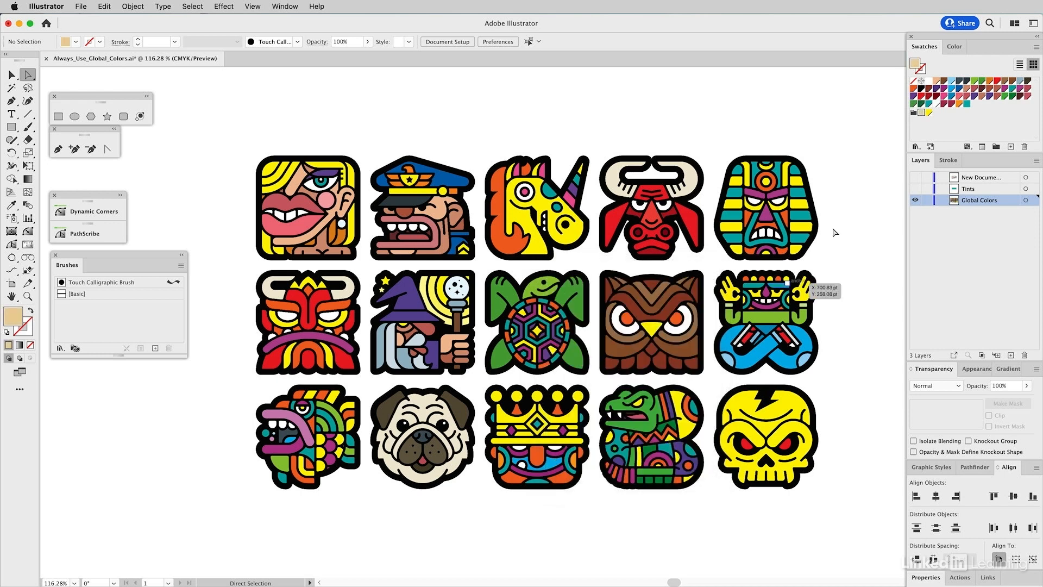
pyautogui.moveTo(818, 182)
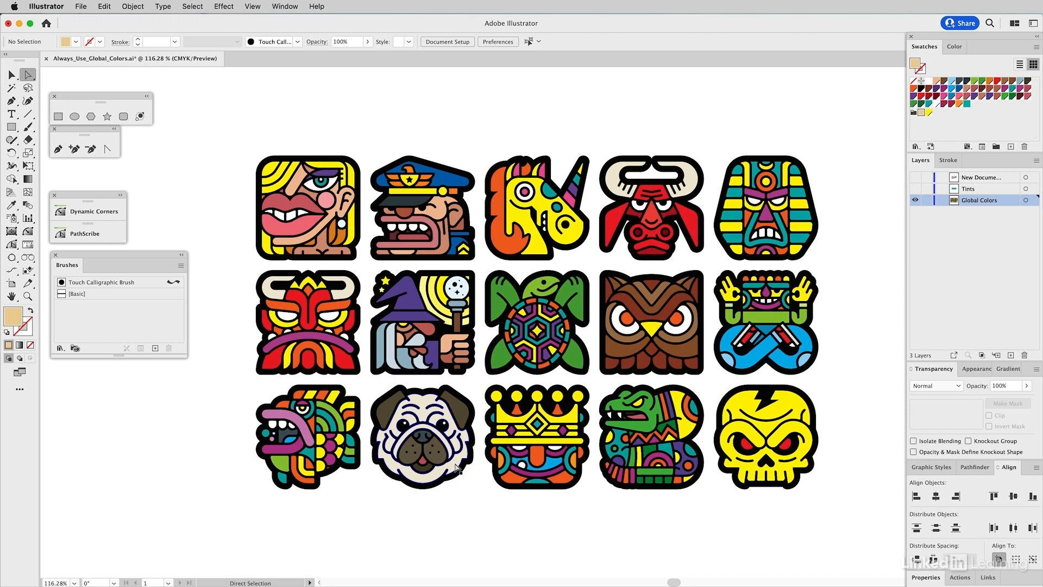
pyautogui.click(421, 437)
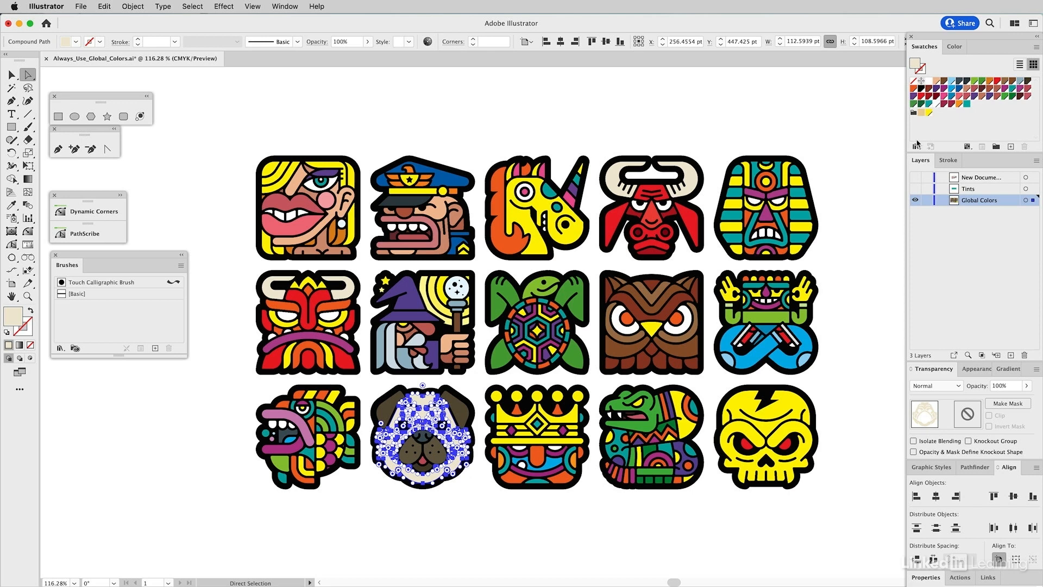
pyautogui.moveTo(878, 167)
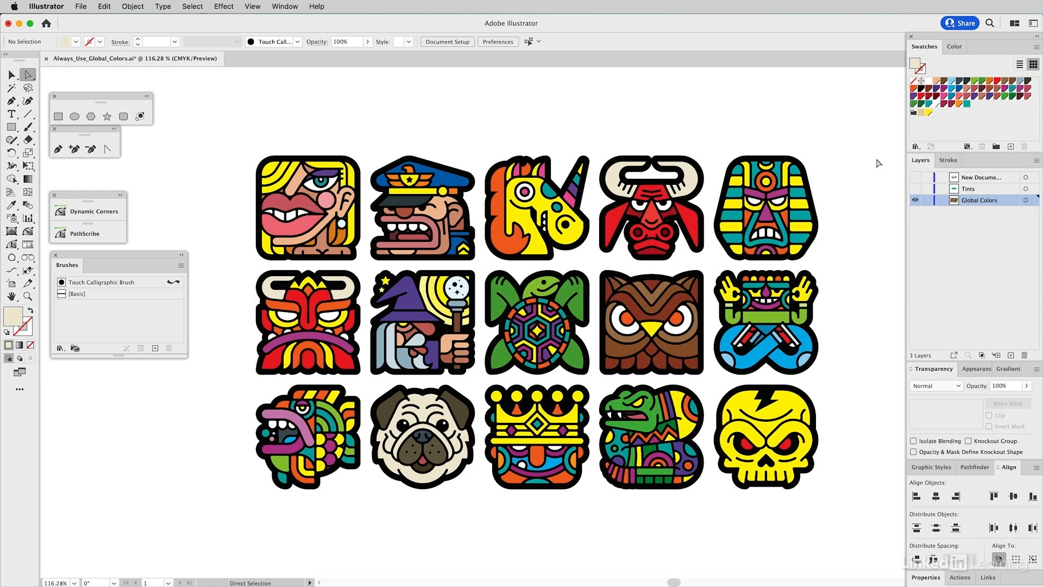
pyautogui.moveTo(879, 161)
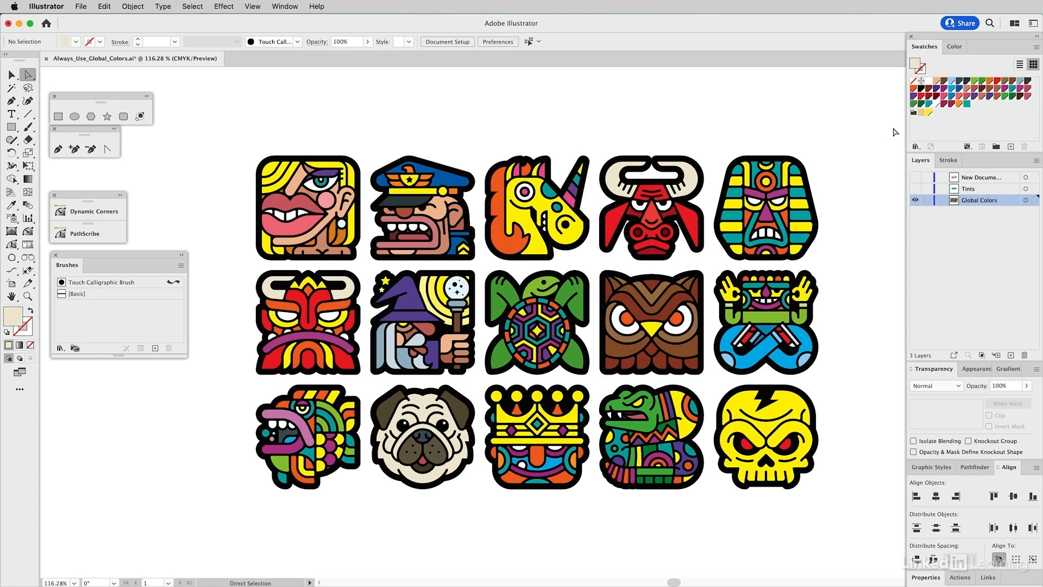
pyautogui.moveTo(920, 118)
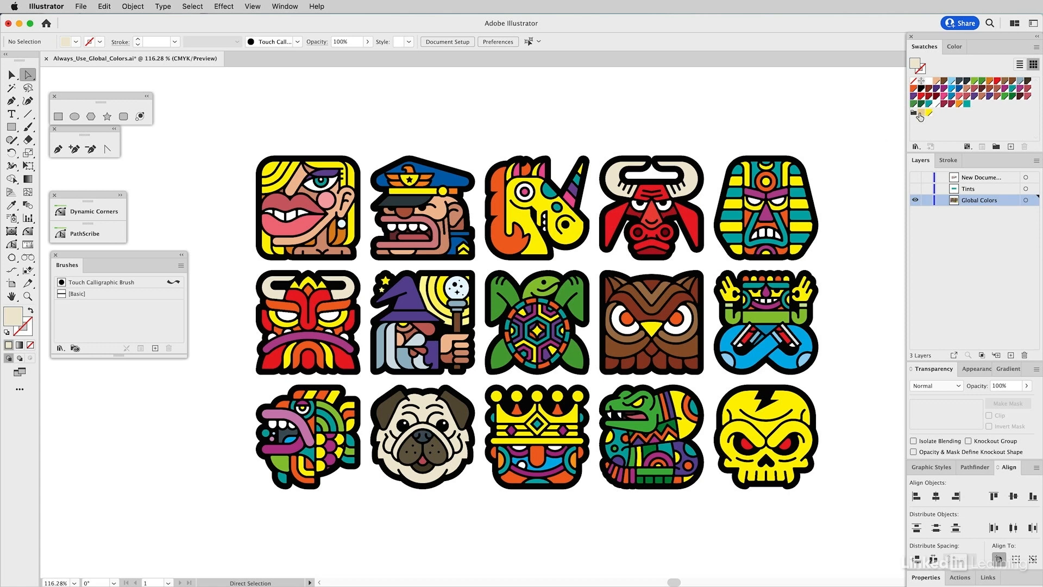
pyautogui.moveTo(920, 117)
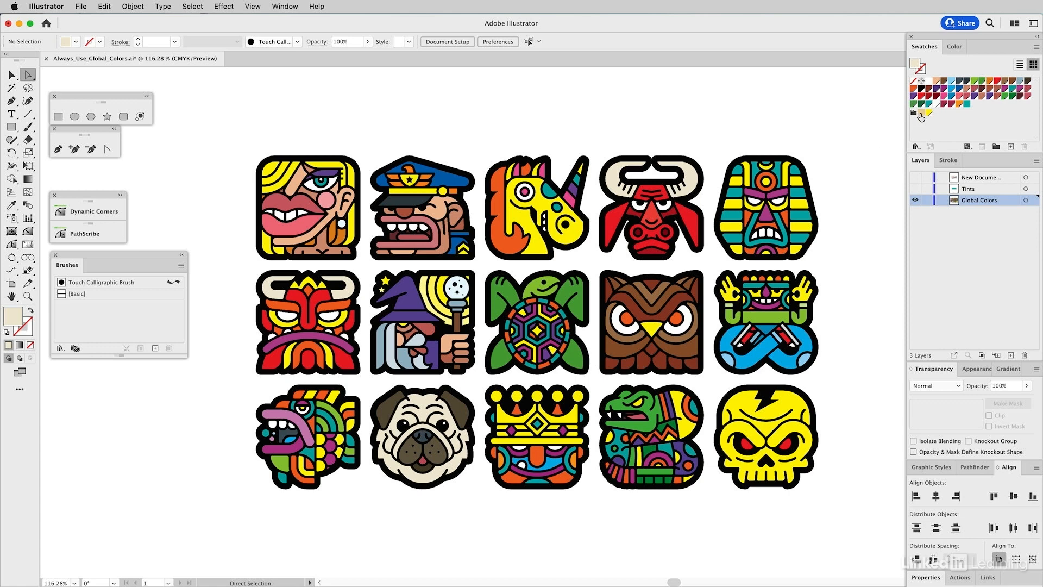
# - Mark the skin-tone swatch C=0 M=10 Y=35 K=7 as Global in Swatch Options
pyautogui.doubleClick(921, 113)
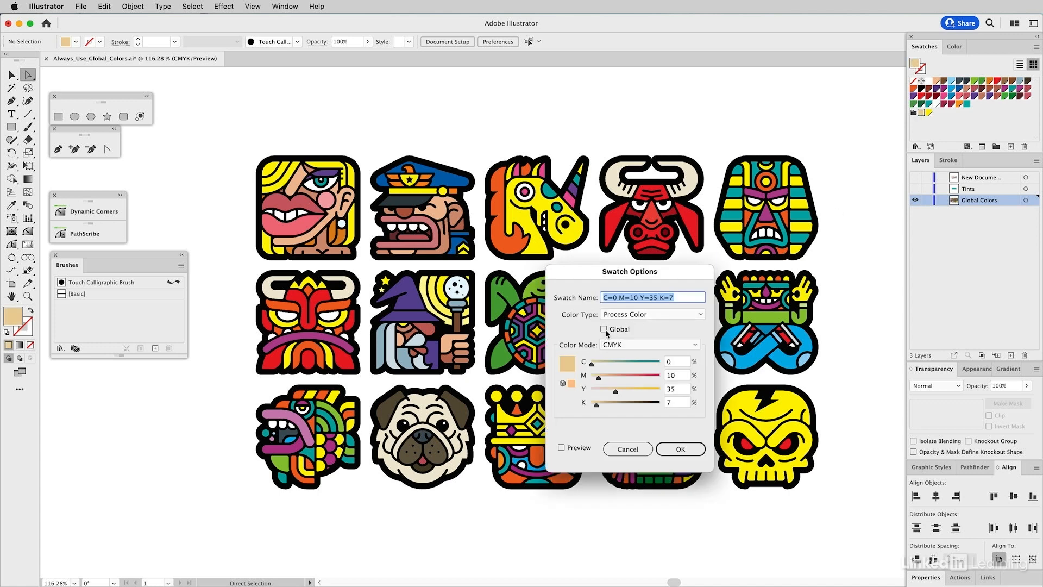
pyautogui.click(603, 329)
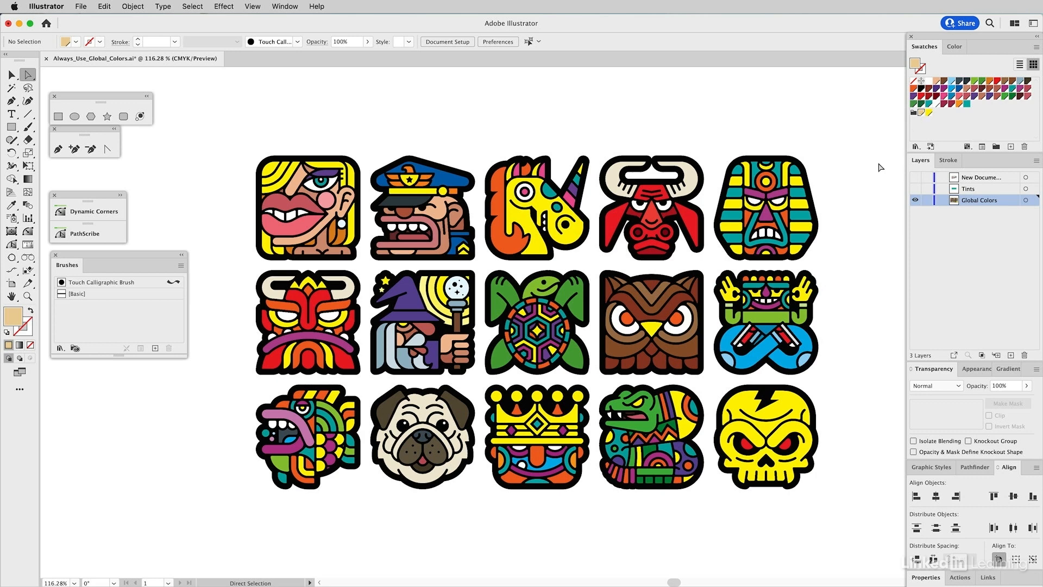
pyautogui.moveTo(890, 155)
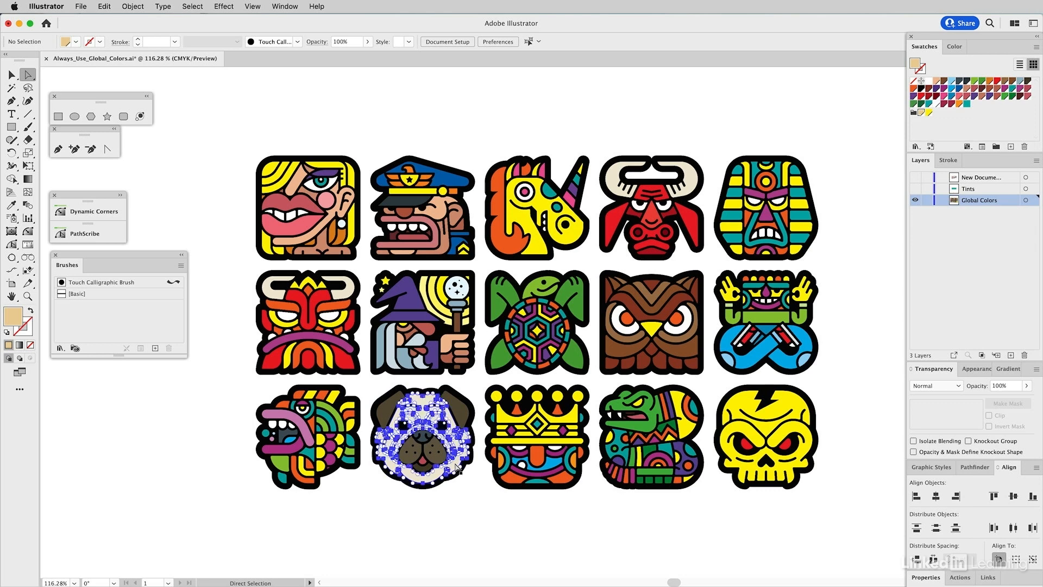
# - Clear the current selection on the artboard
pyautogui.click(421, 438)
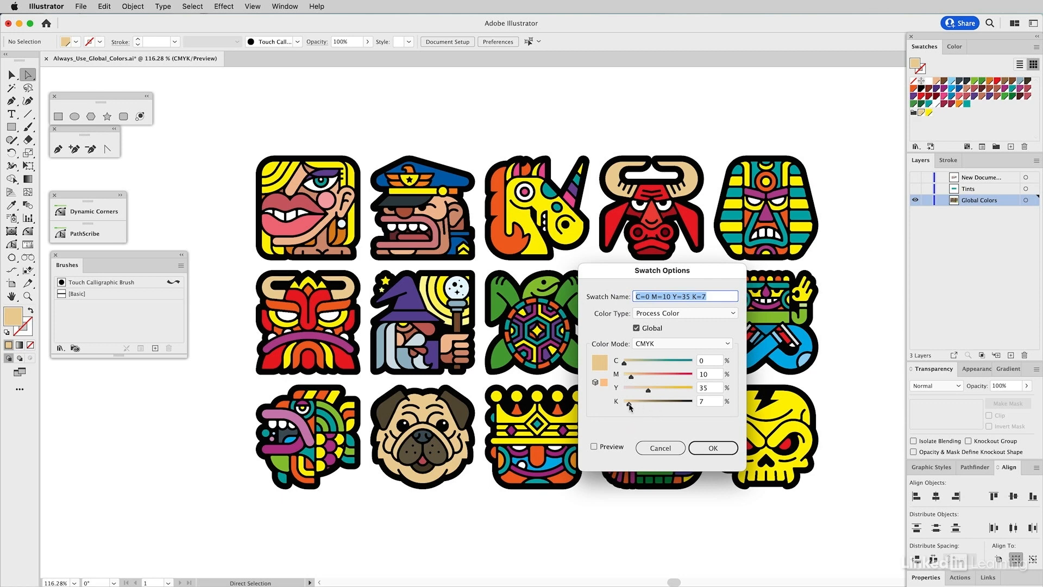
# - Lower the global skin tone's K from 7 to 4 with preview and confirm it
pyautogui.moveTo(629, 401); pyautogui.dragTo(649, 401)
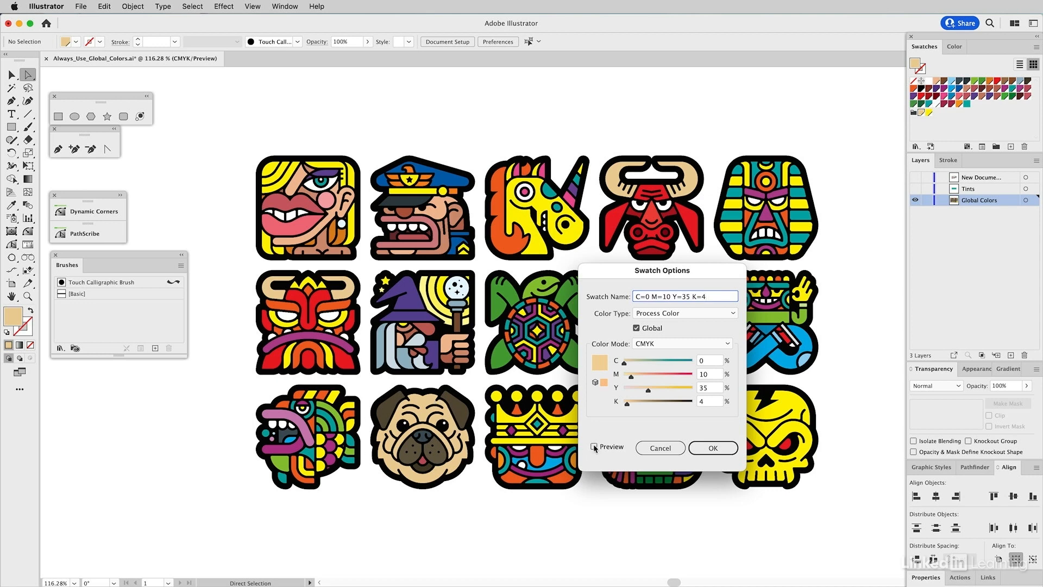
pyautogui.click(595, 447)
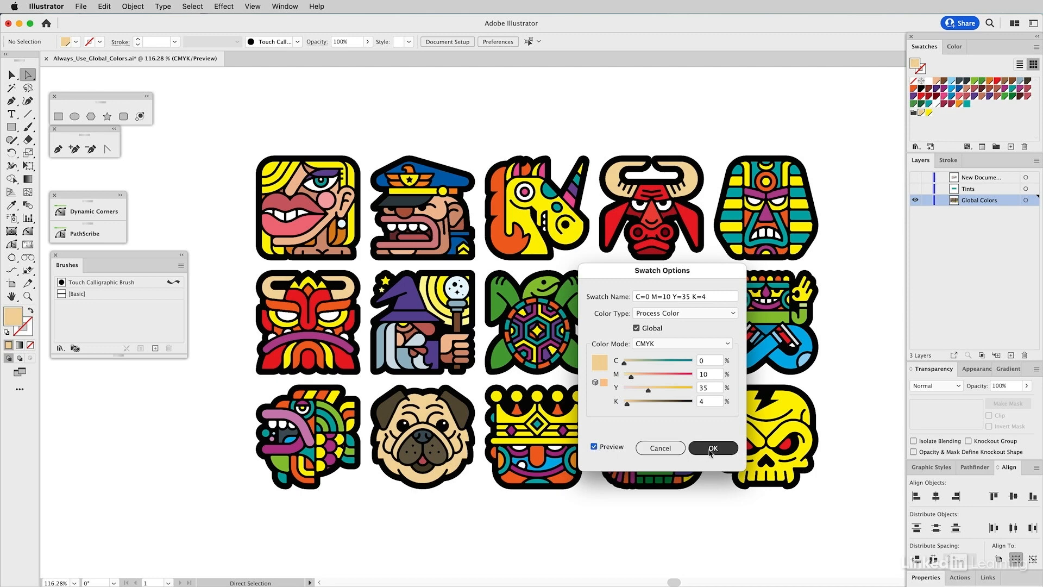
pyautogui.click(713, 447)
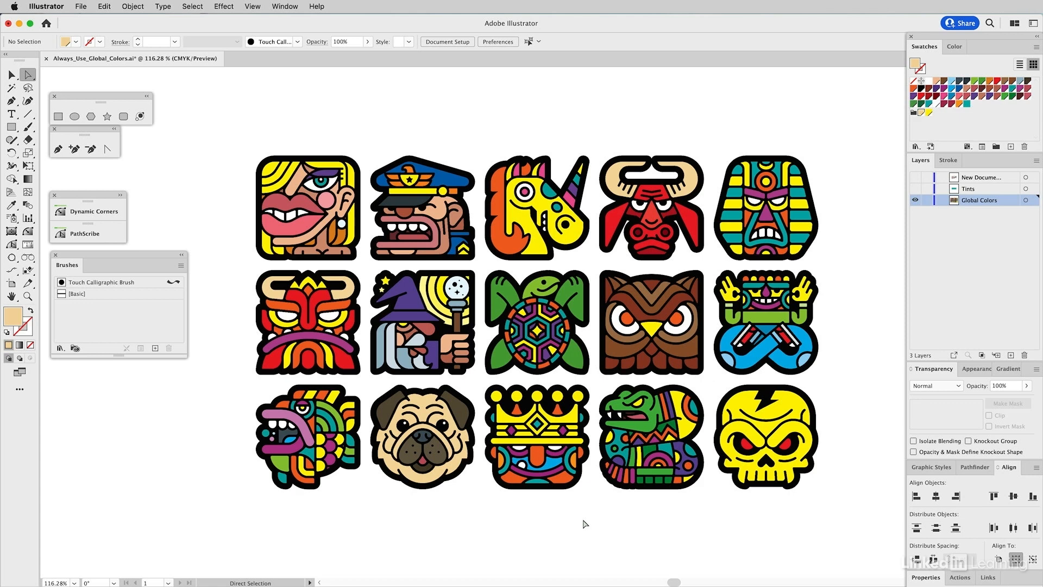
pyautogui.moveTo(833, 363)
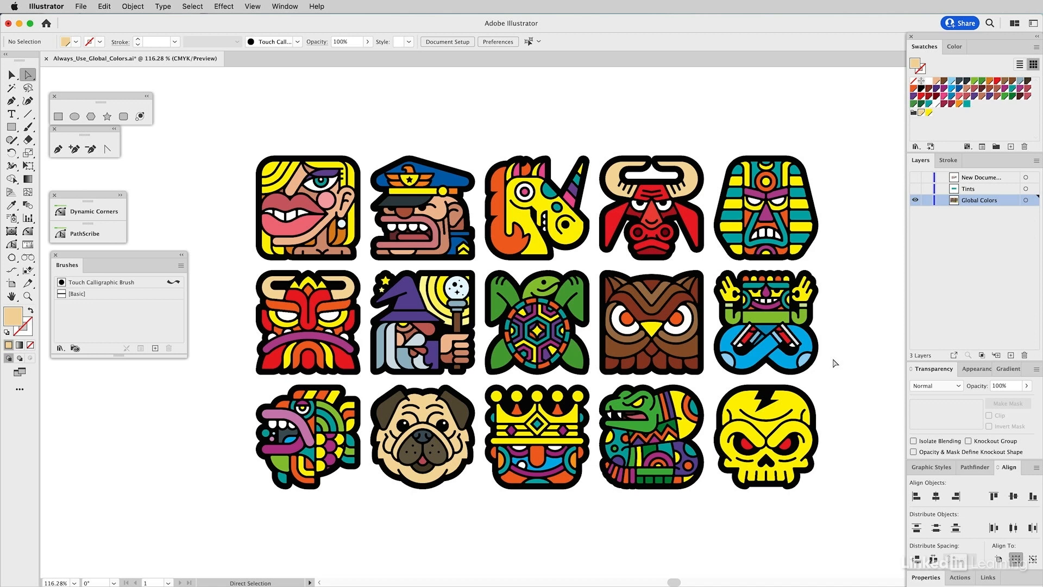
pyautogui.moveTo(840, 297)
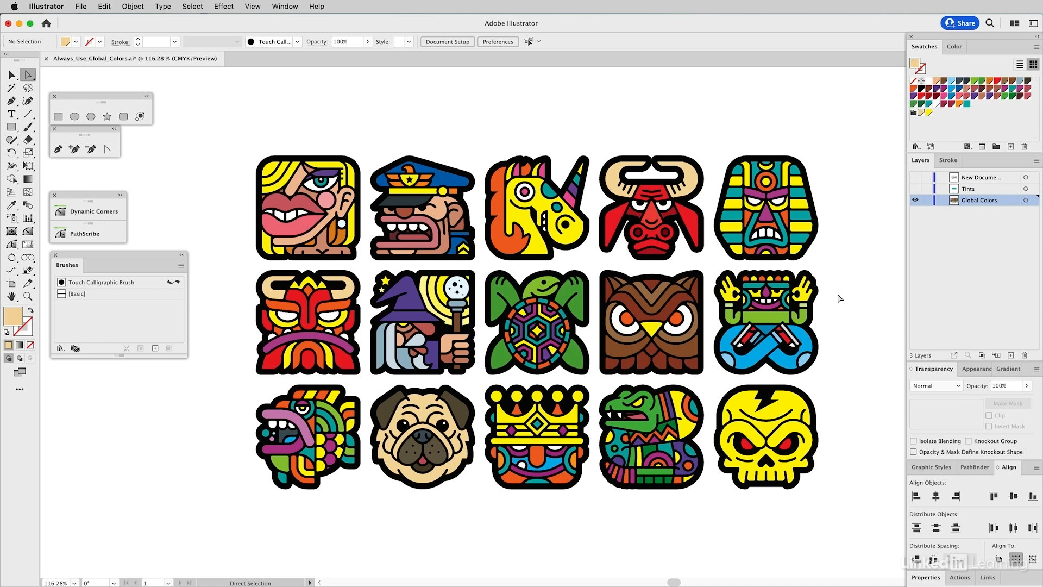
pyautogui.moveTo(869, 144)
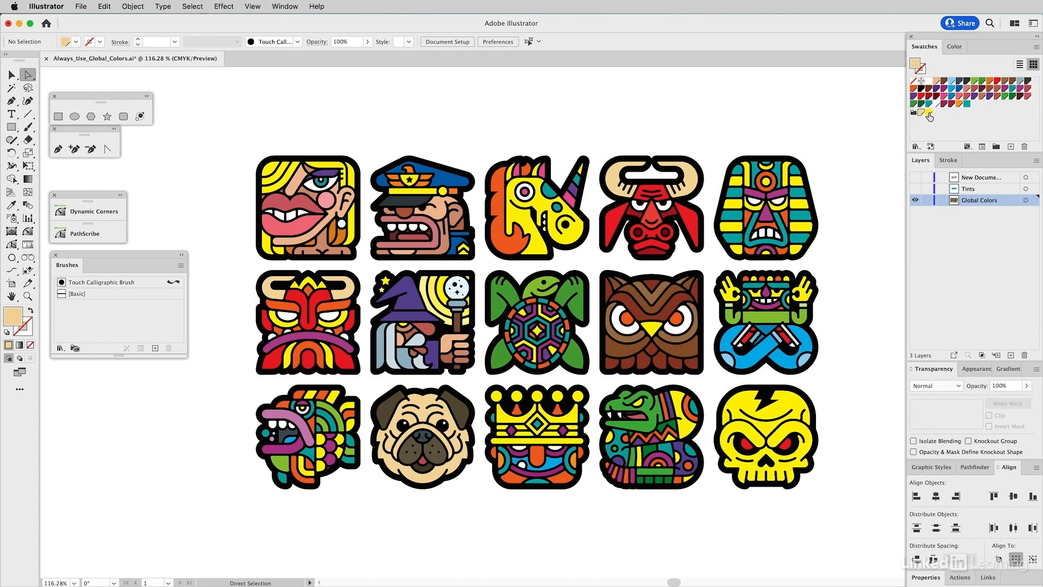
pyautogui.moveTo(926, 116)
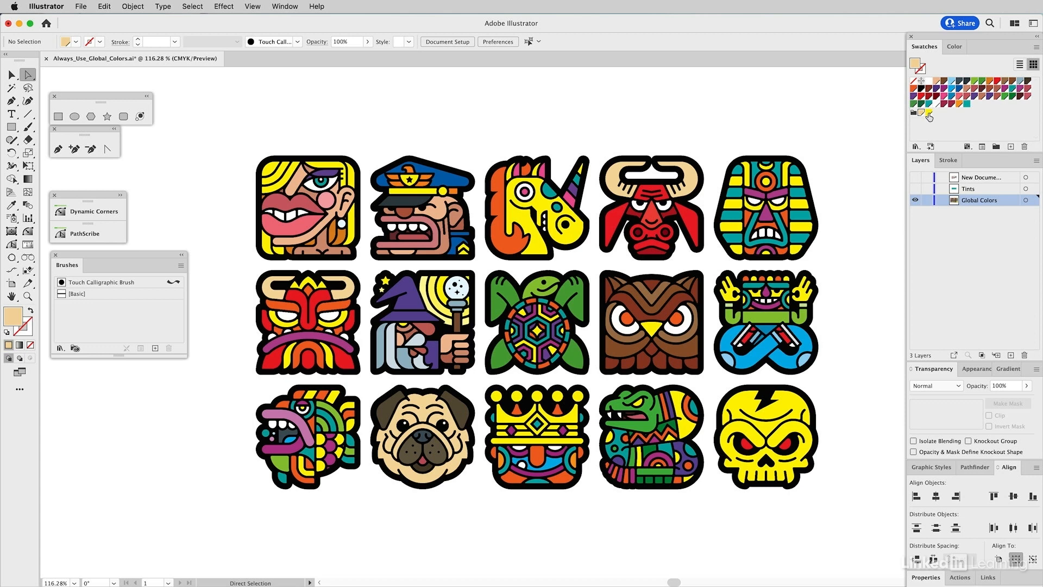
# - Set the global yellow swatch's magenta to 18, comparing with preview, and confirm
pyautogui.doubleClick(927, 113)
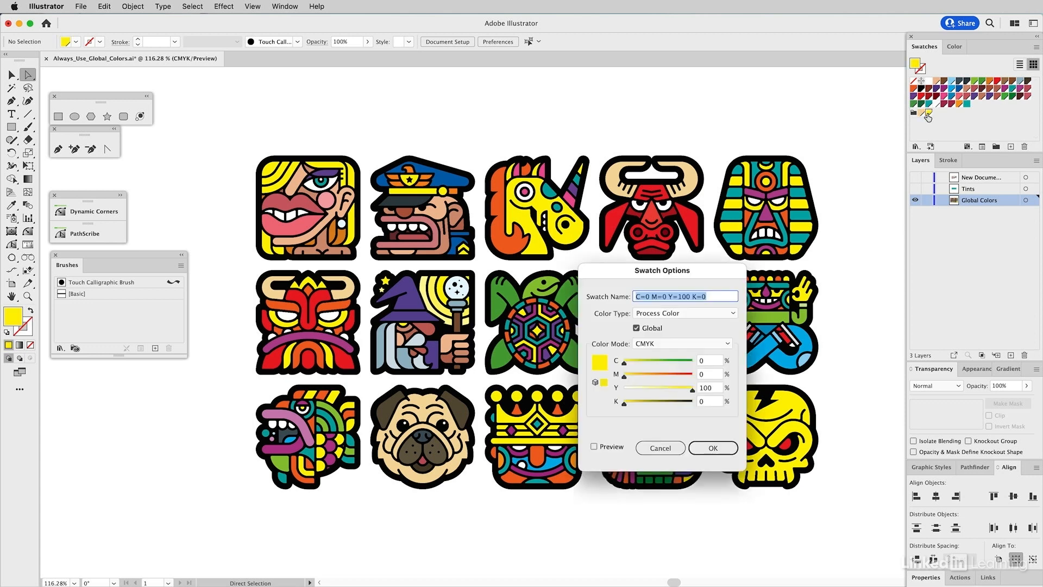
pyautogui.moveTo(675, 364)
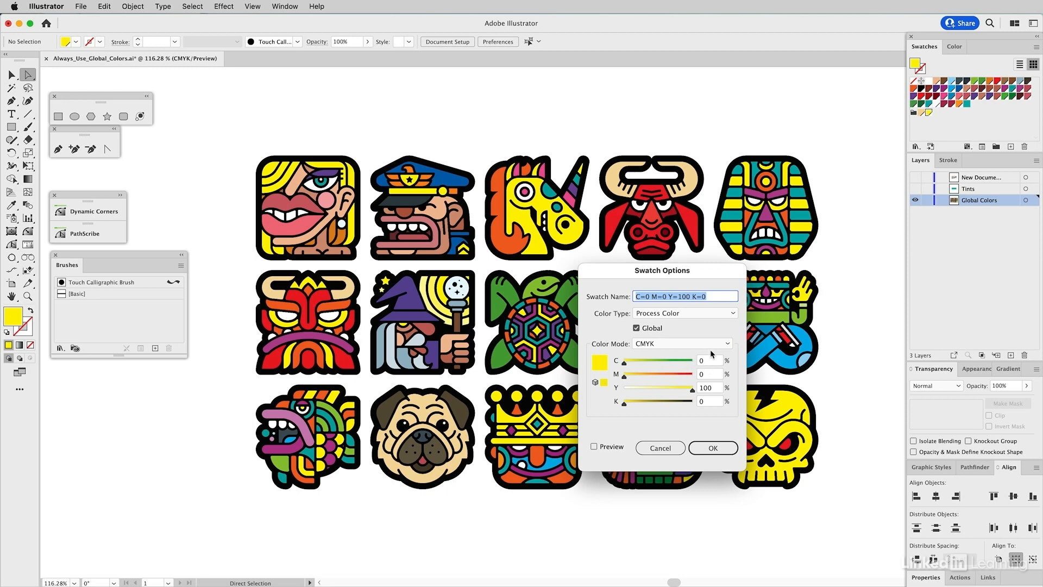
pyautogui.click(709, 373)
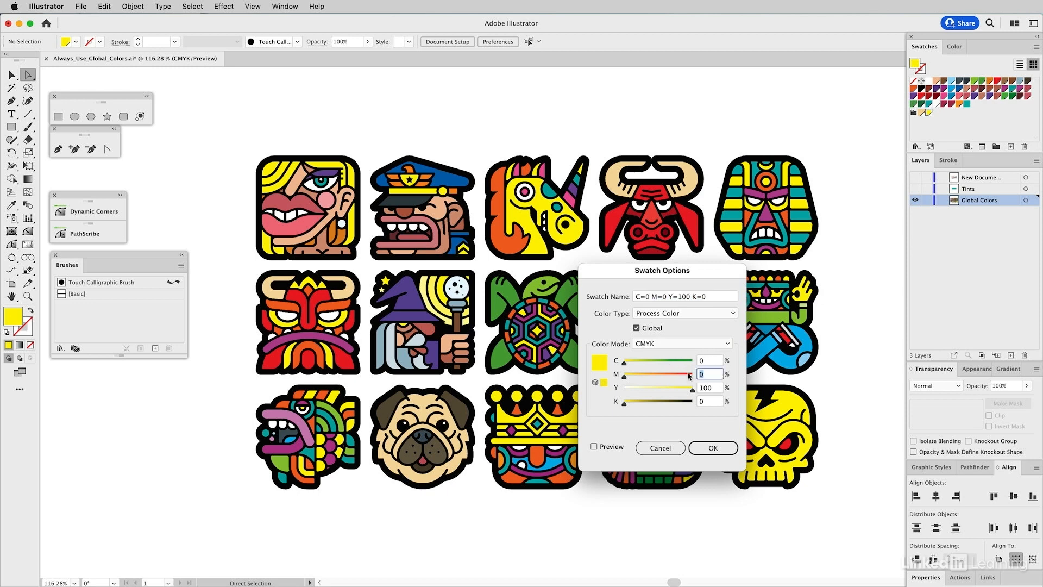
pyautogui.write('18')
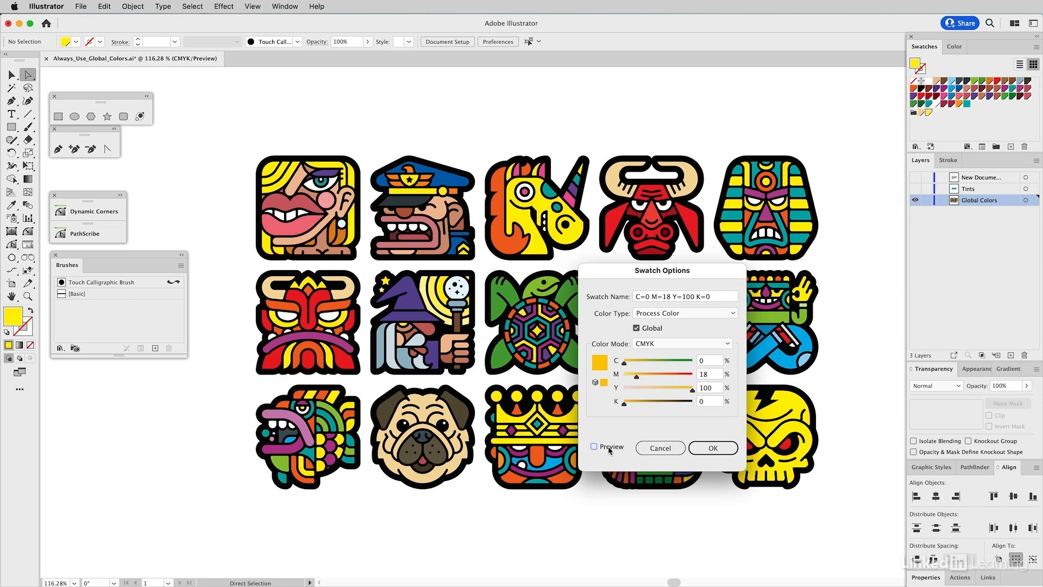
pyautogui.click(594, 446)
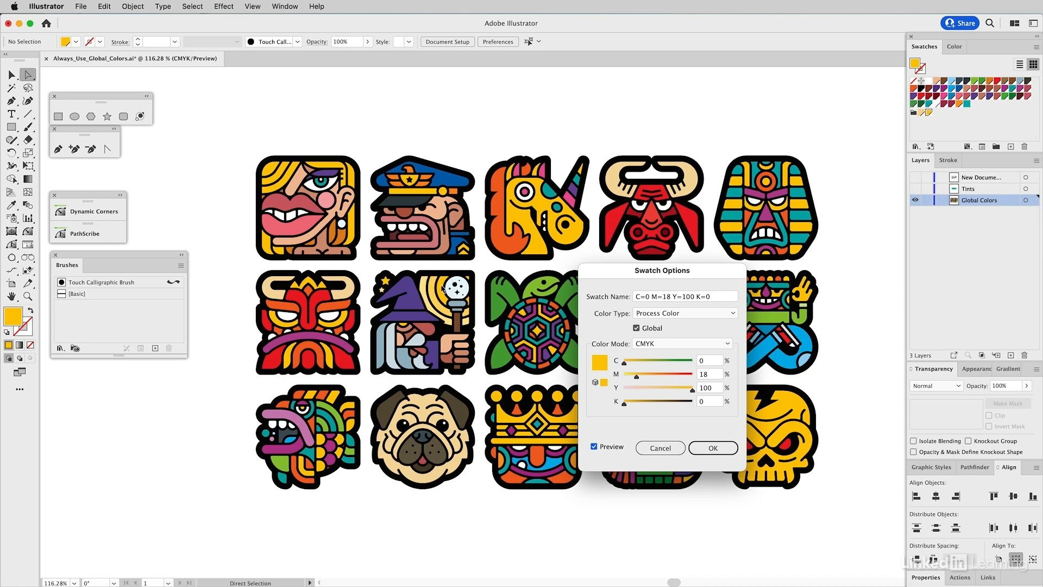
pyautogui.moveTo(444, 291)
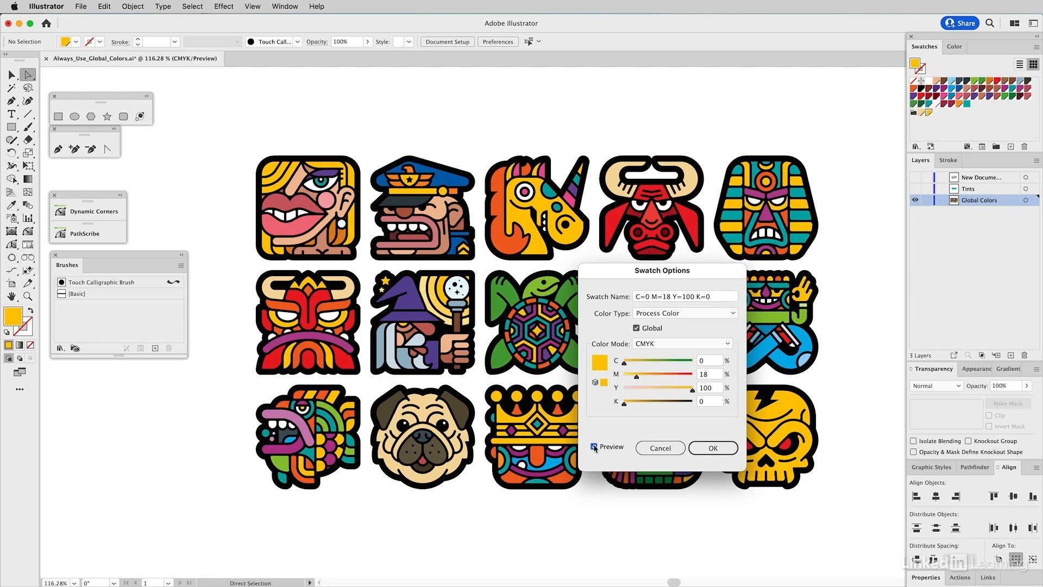
pyautogui.click(594, 447)
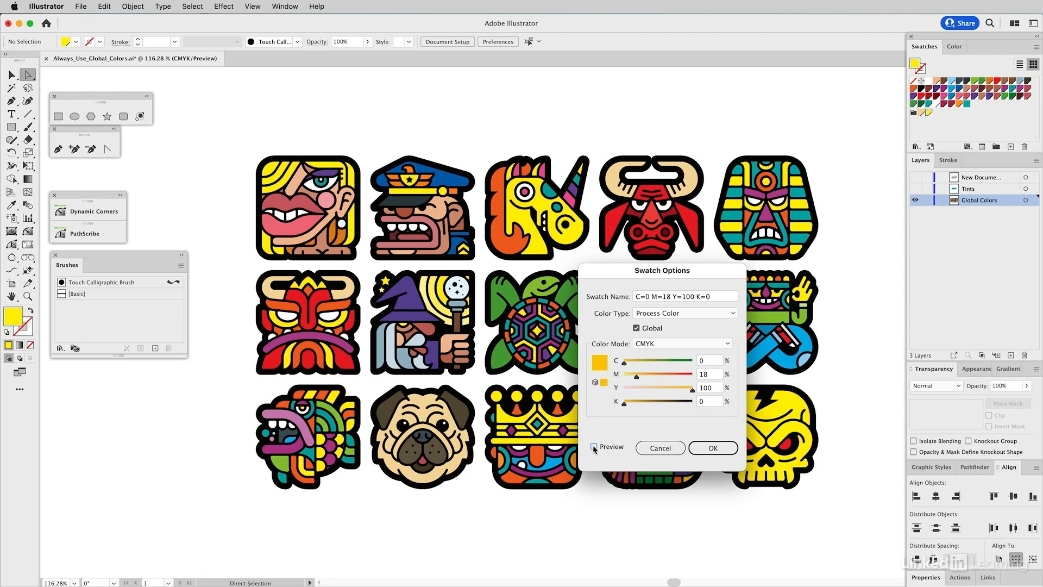
pyautogui.click(594, 447)
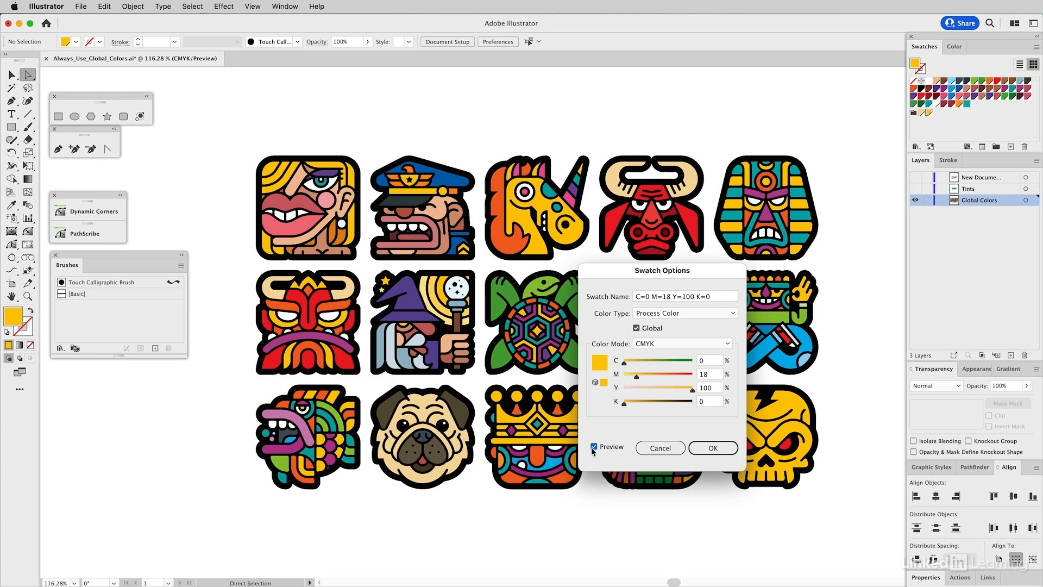
pyautogui.moveTo(717, 439)
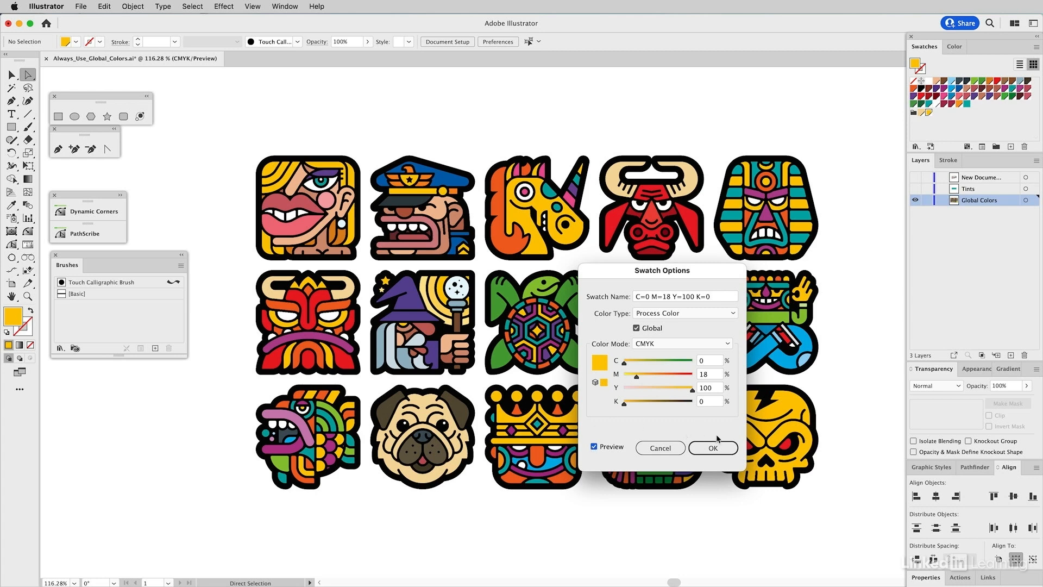
pyautogui.click(713, 448)
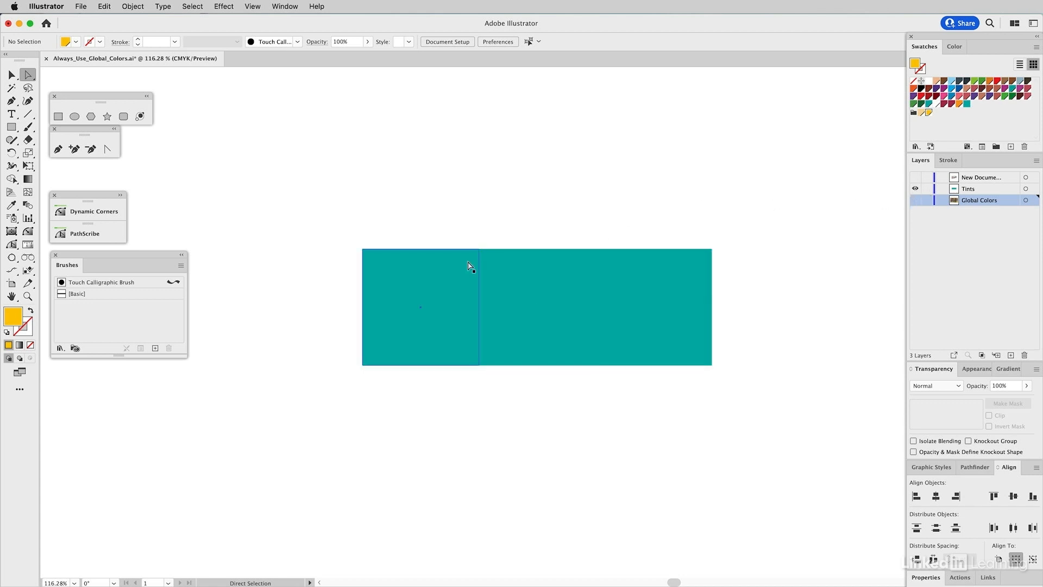
# - Select the middle teal square and view its fill's CMYK mix
pyautogui.click(419, 307)
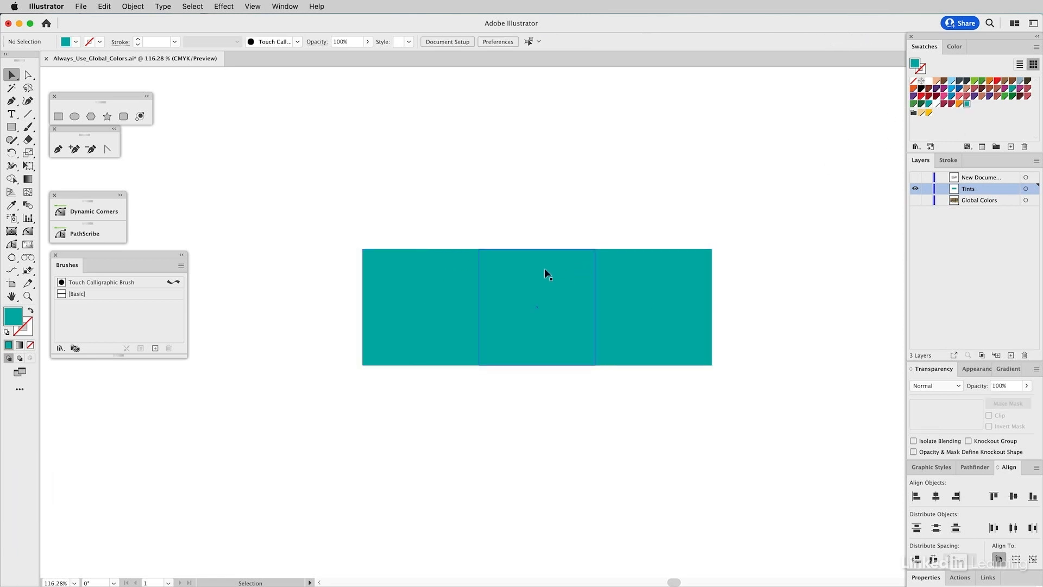
pyautogui.click(537, 307)
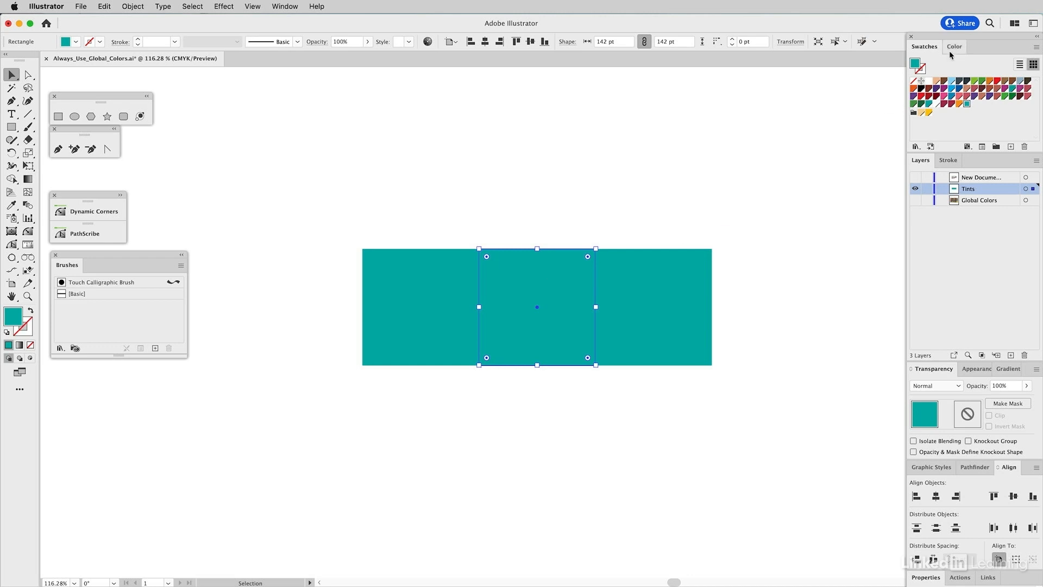
pyautogui.click(955, 47)
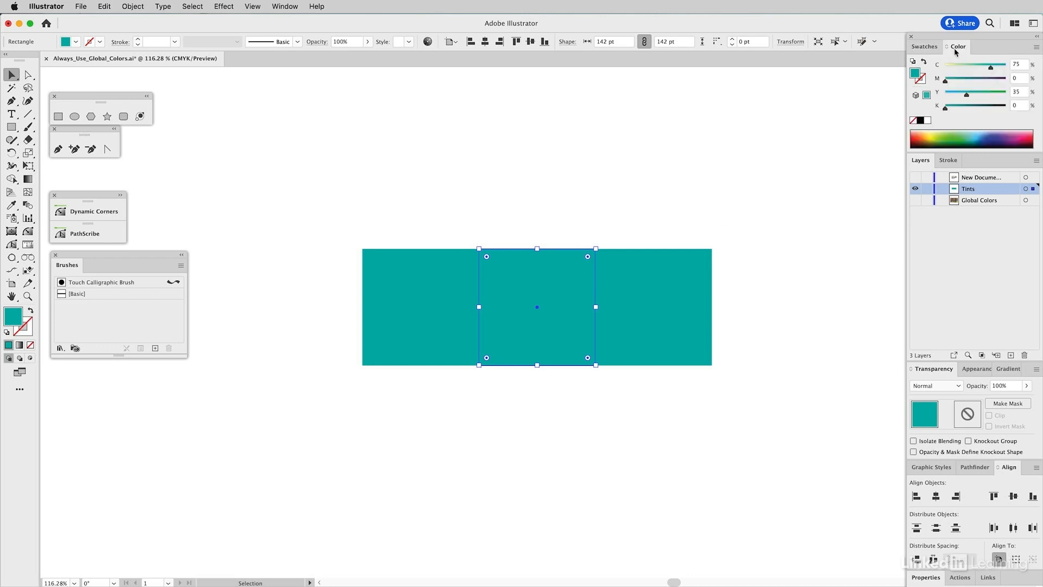
pyautogui.moveTo(872, 170)
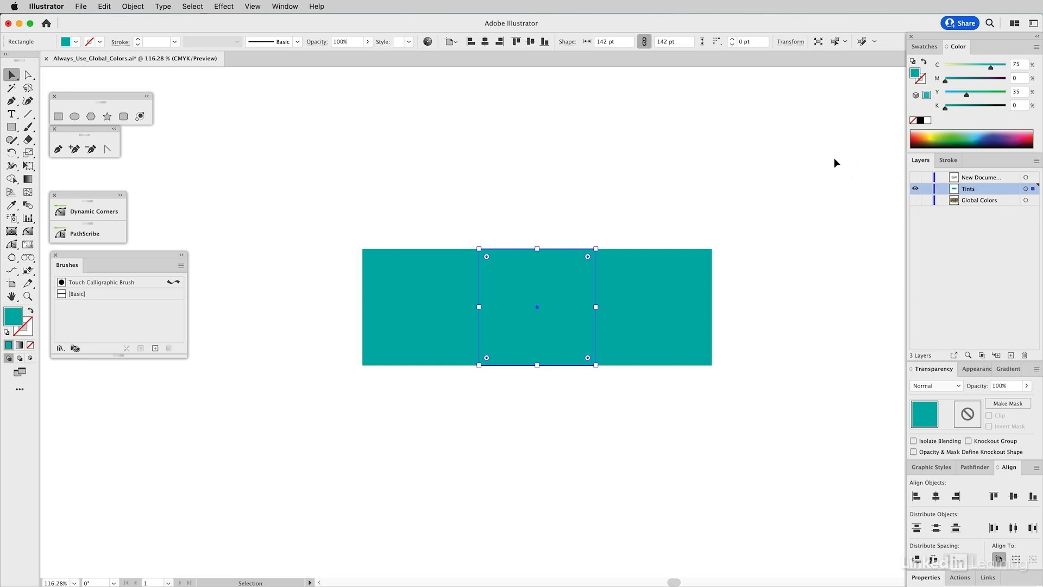
# - Deselect and make the teal C=75 M=0 Y=35 K=0 swatch global
pyautogui.click(924, 46)
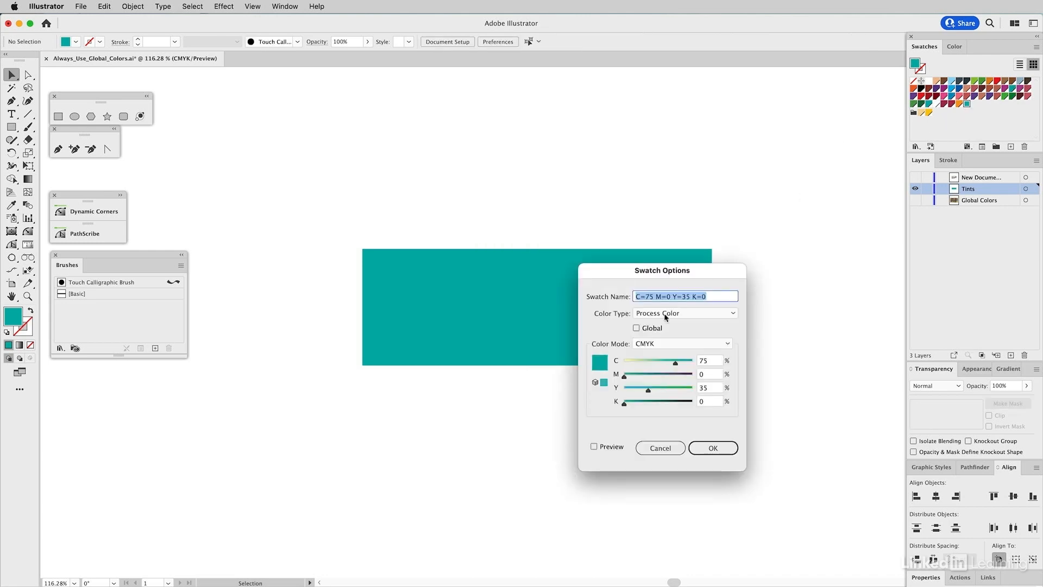
pyautogui.click(635, 327)
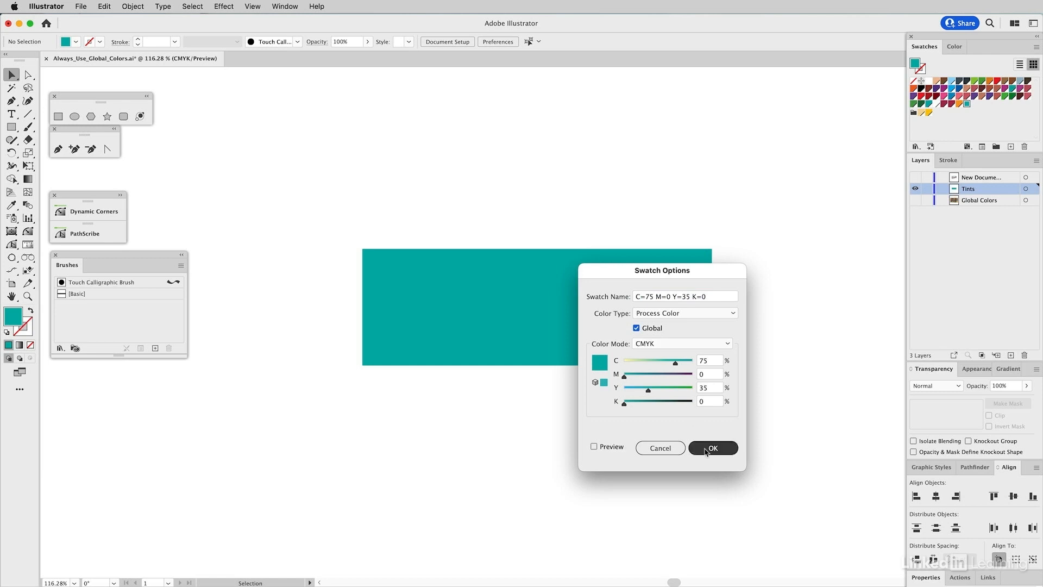
pyautogui.click(713, 446)
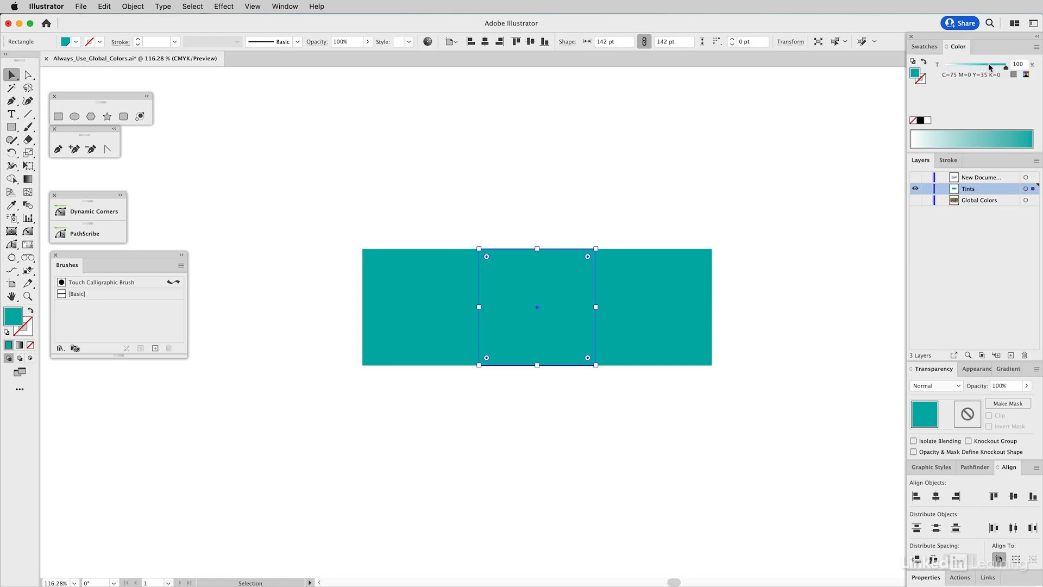
# - Lighten the middle square's tint, then select the right square for a 30% tint
pyautogui.moveTo(1003, 65); pyautogui.dragTo(977, 65)
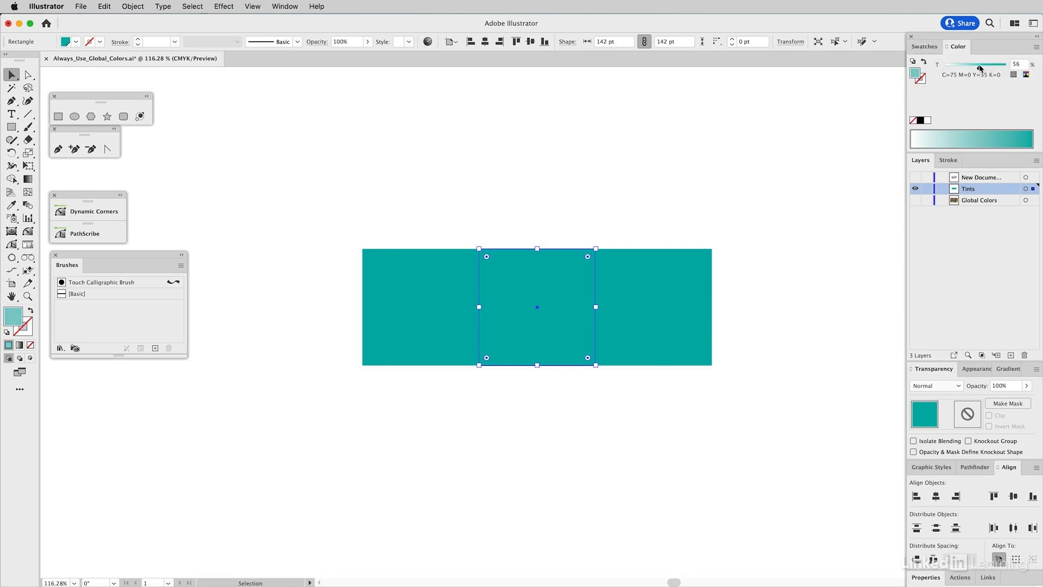
pyautogui.moveTo(977, 64); pyautogui.dragTo(983, 64)
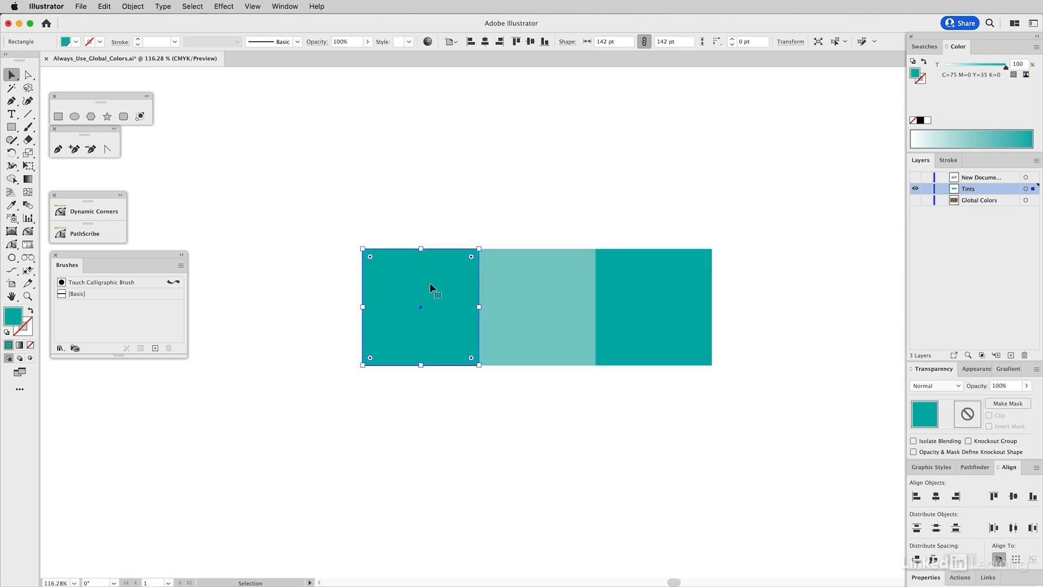
pyautogui.click(653, 307)
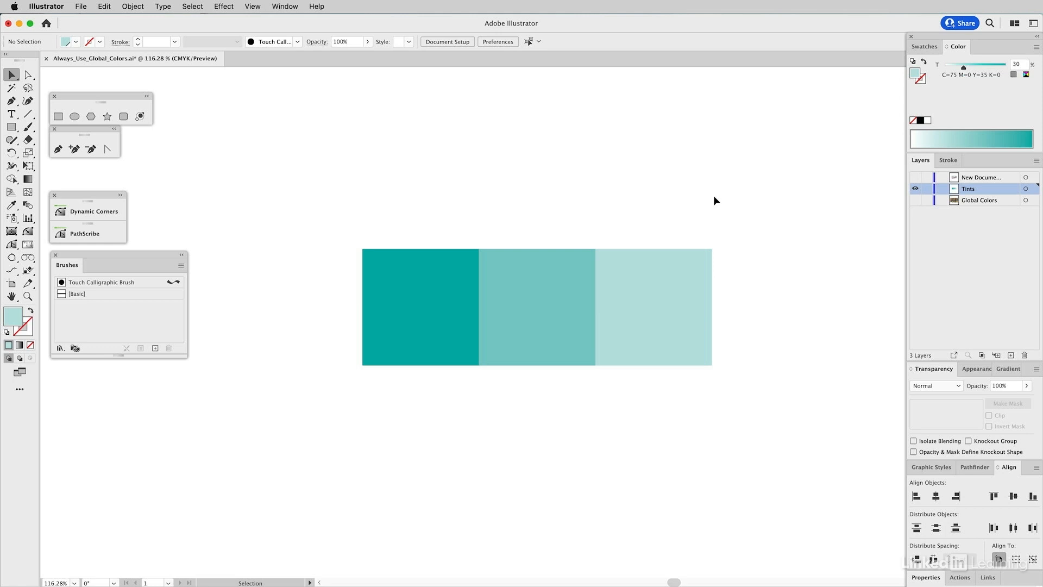
pyautogui.moveTo(903, 64)
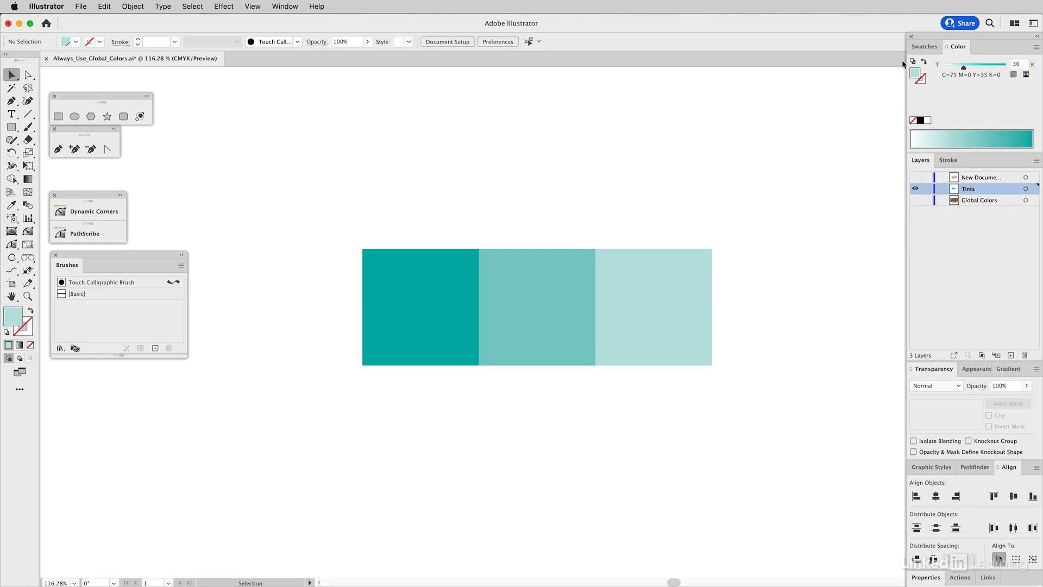
pyautogui.click(924, 47)
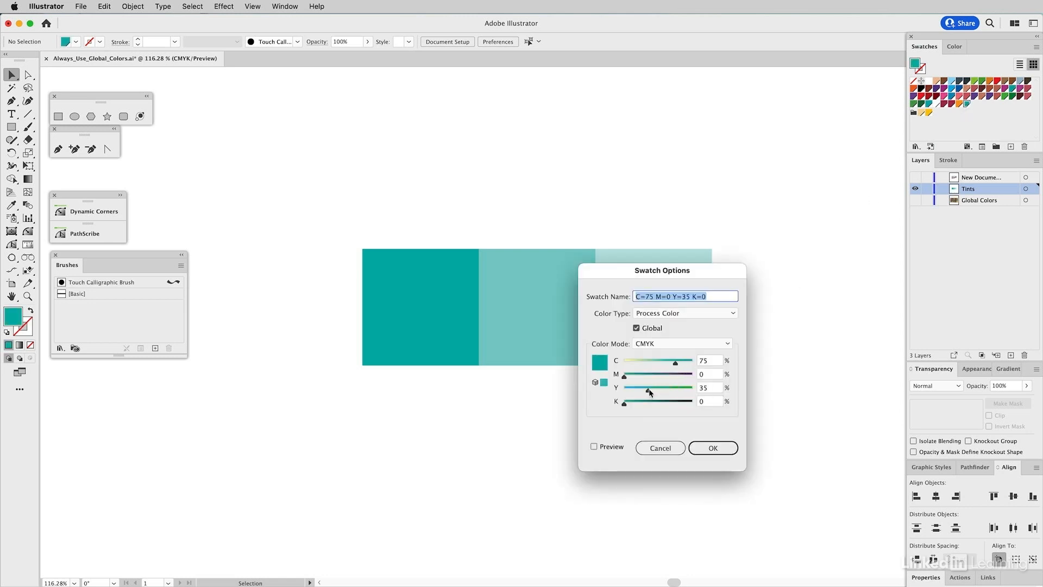
# - Drag the global swatch to C=24 M=79 Y=0 K=0, preview on the squares and confirm
pyautogui.moveTo(648, 386); pyautogui.dragTo(624, 387)
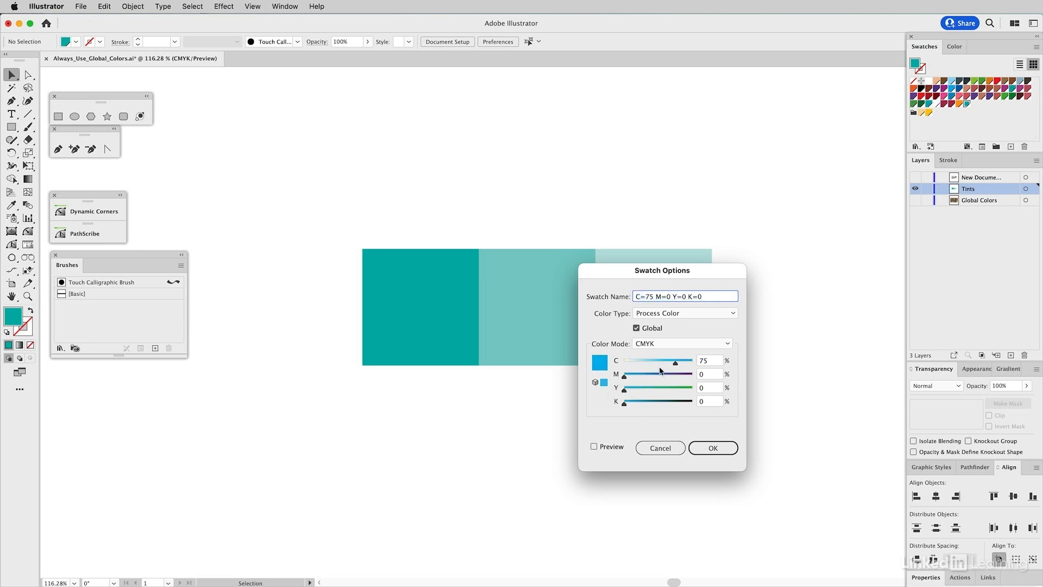
pyautogui.moveTo(678, 359); pyautogui.dragTo(643, 360)
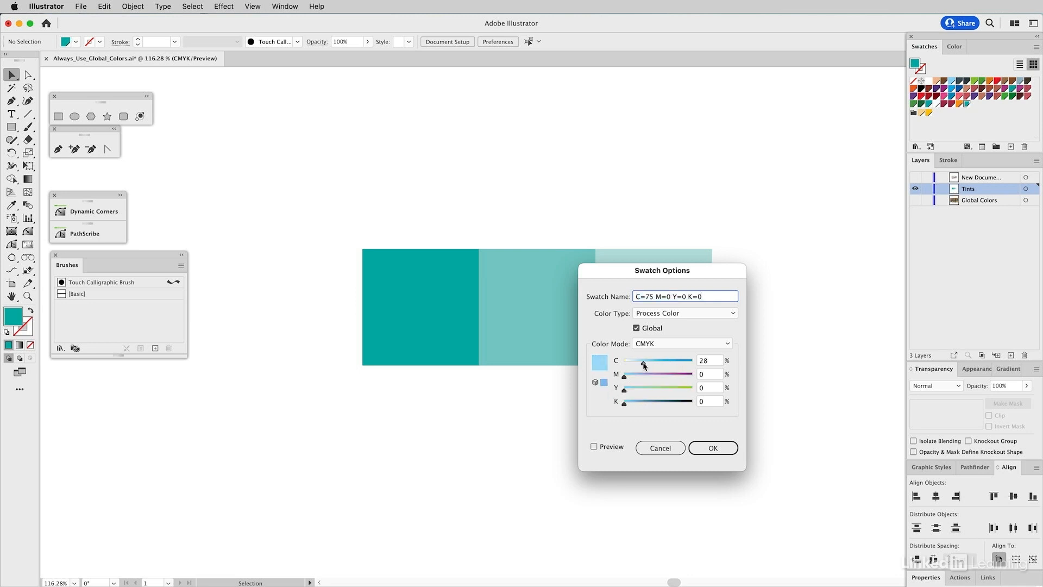
pyautogui.moveTo(658, 360); pyautogui.dragTo(641, 360)
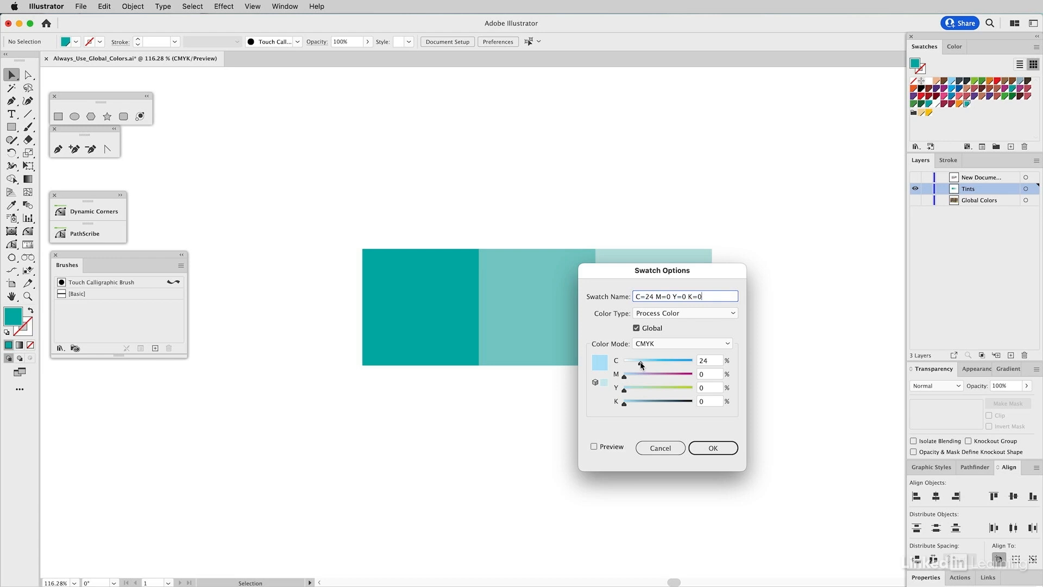
pyautogui.moveTo(624, 374); pyautogui.dragTo(666, 373)
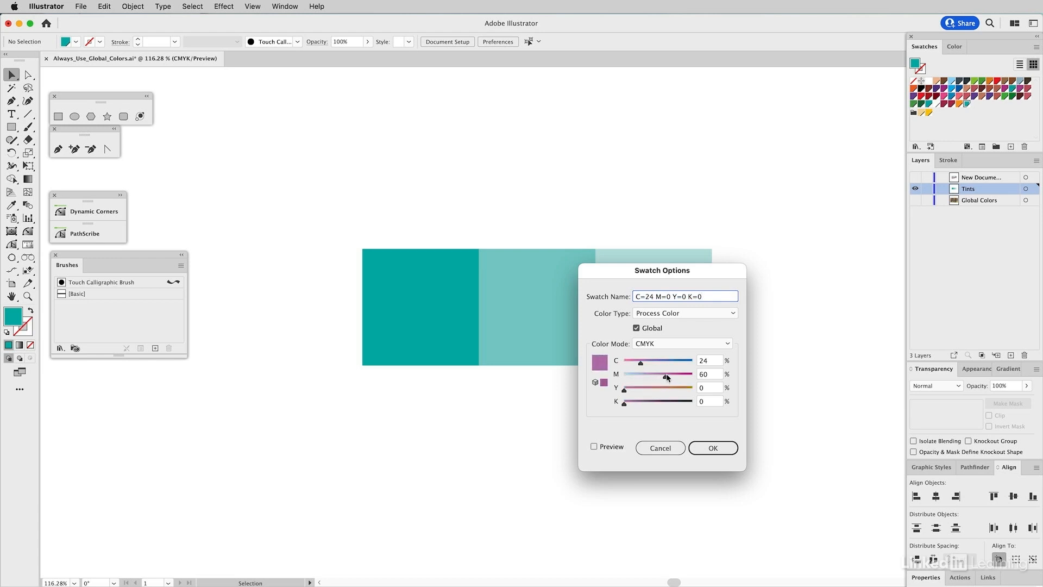
pyautogui.moveTo(667, 374); pyautogui.dragTo(678, 374)
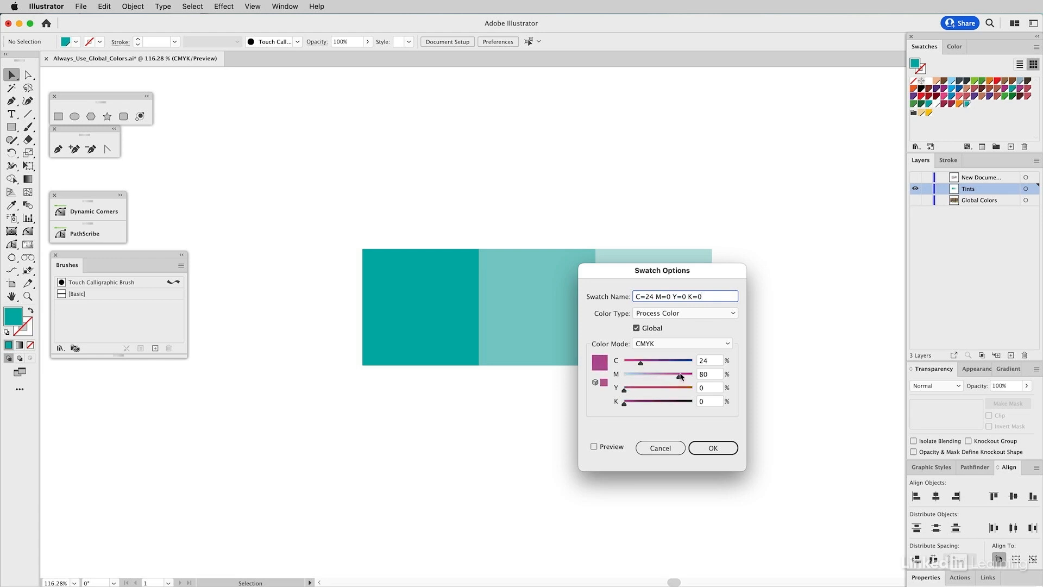
pyautogui.moveTo(680, 373); pyautogui.dragTo(677, 376)
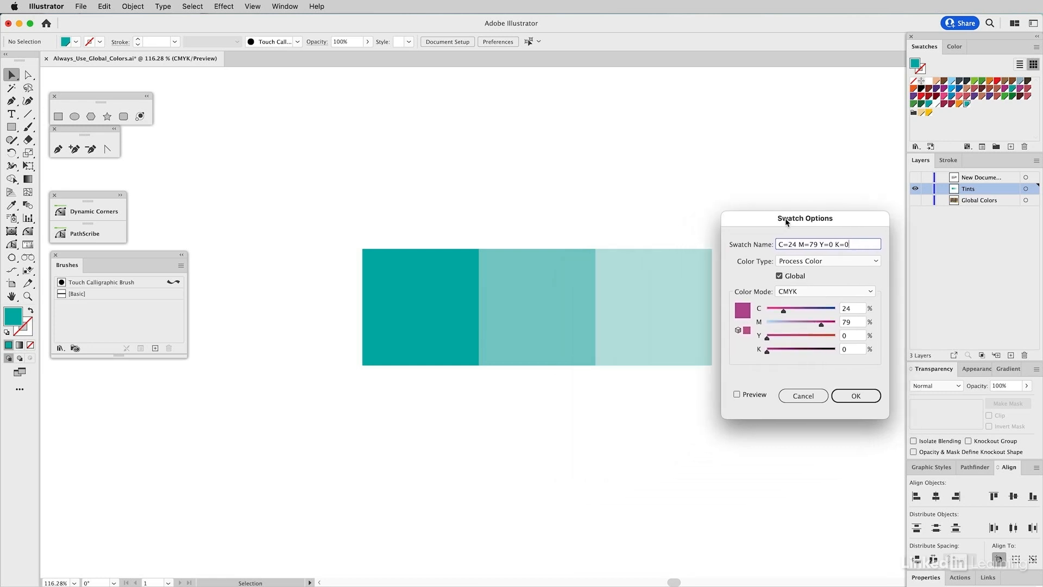
pyautogui.click(739, 393)
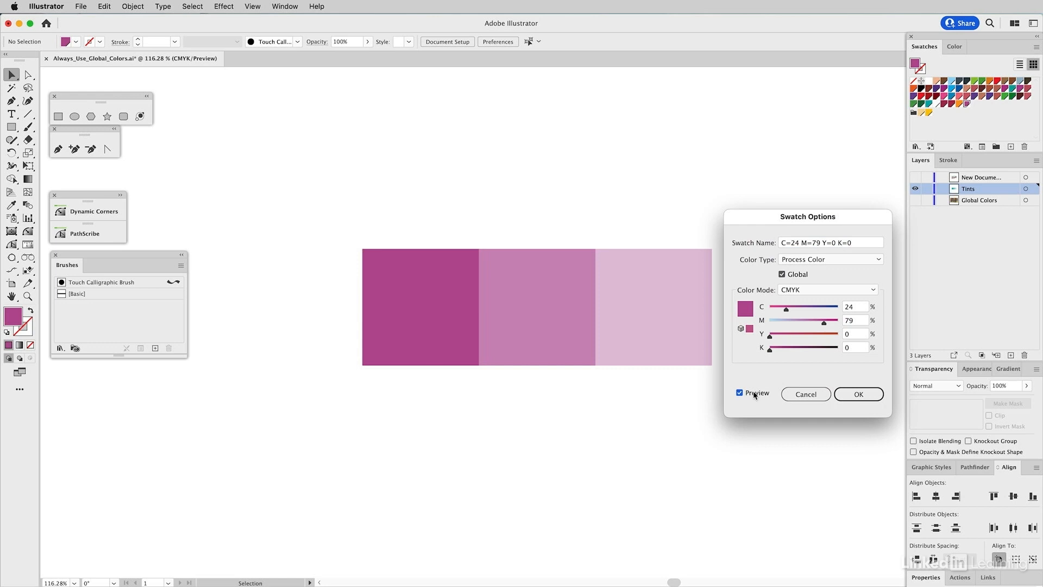
pyautogui.click(858, 393)
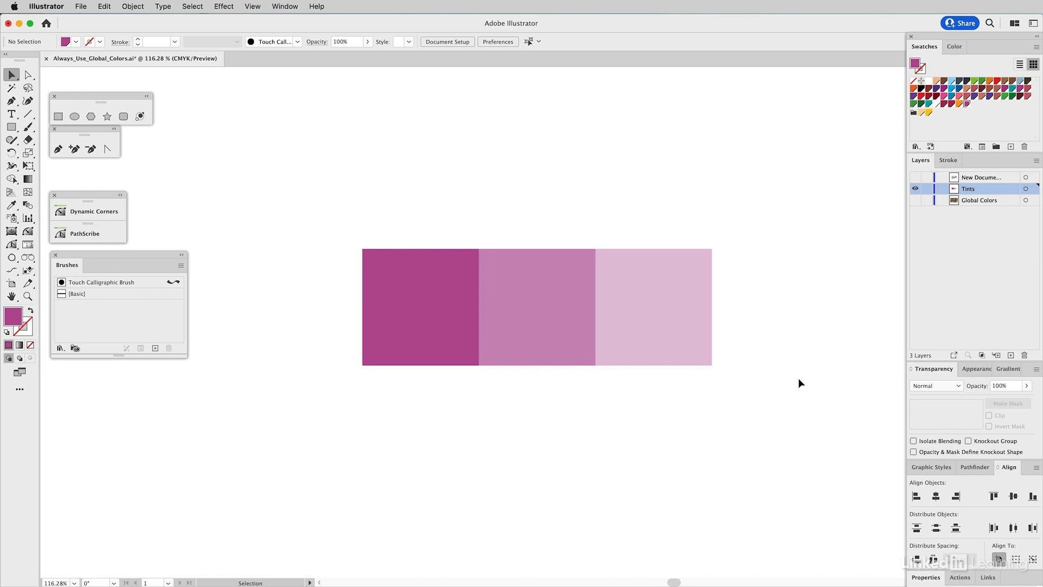
pyautogui.moveTo(913, 228)
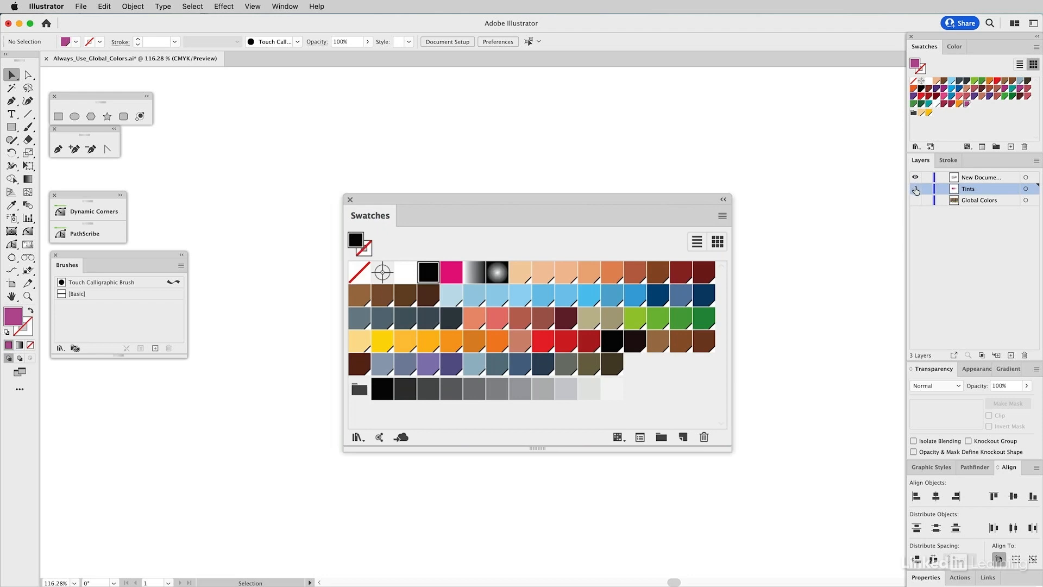
# - Make the top layer active in the Layers panel
pyautogui.click(981, 177)
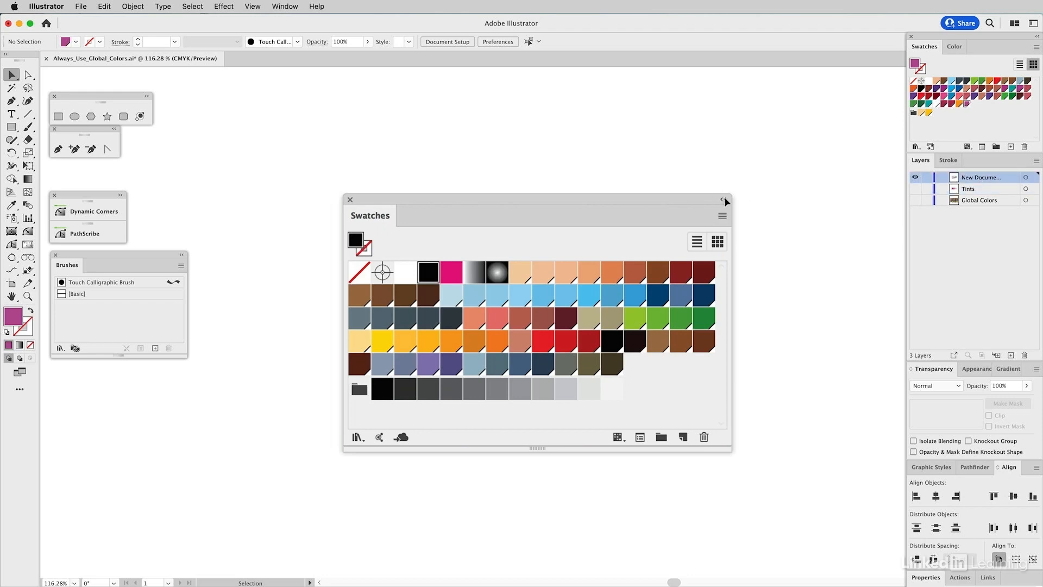
pyautogui.moveTo(725, 360)
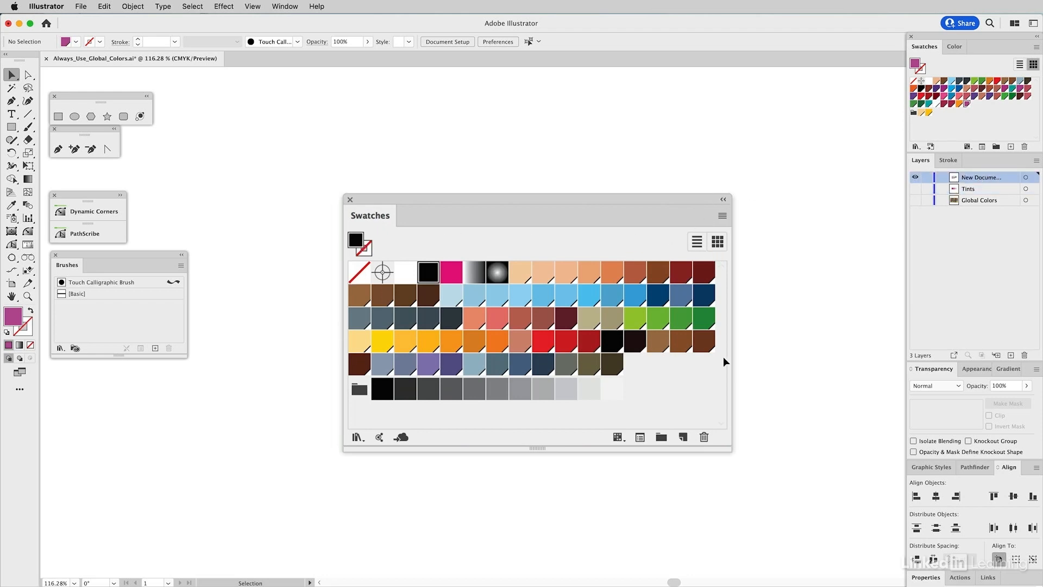